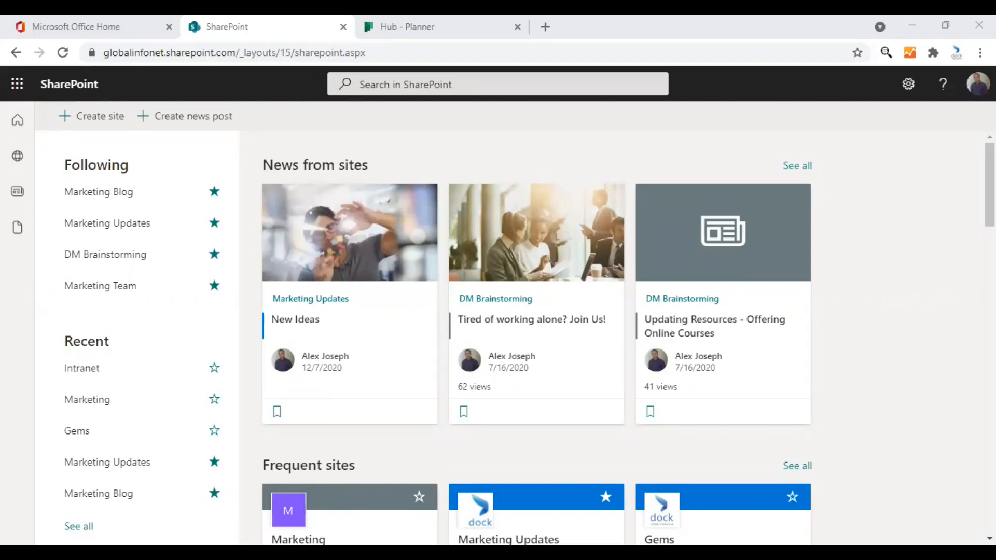
mouse_move(262, 144)
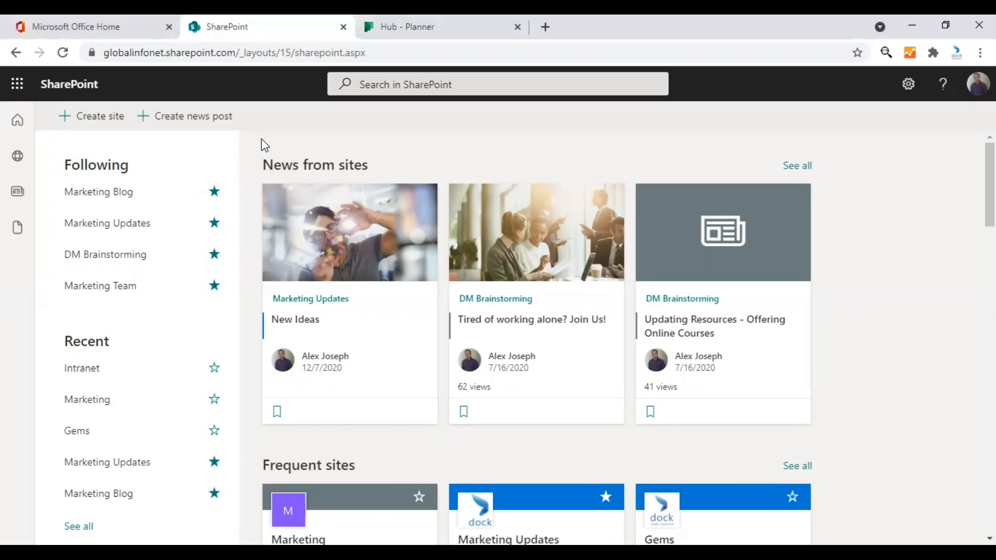
mouse_move(323, 303)
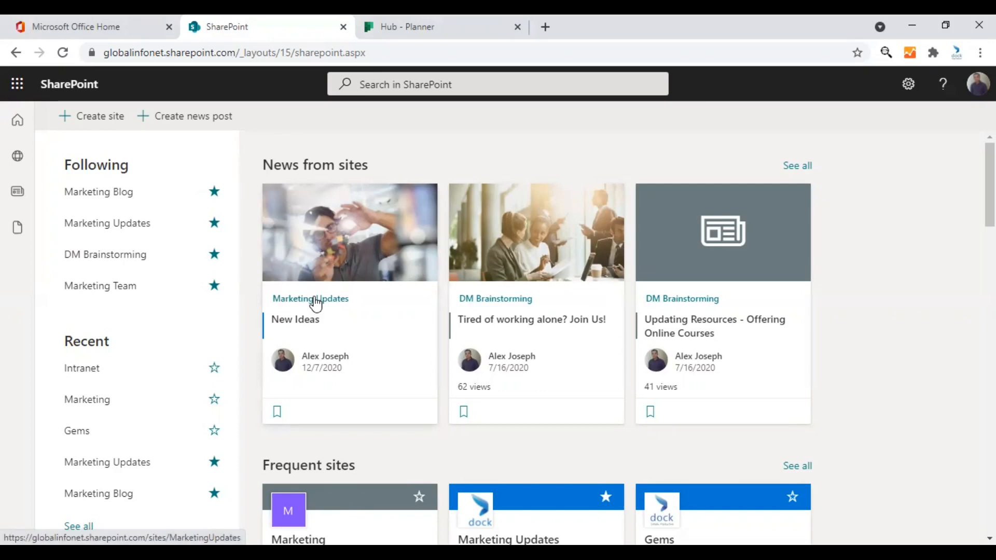
- Navigate via Marketing Updates and its Site Pages back to Home, then onto the Search Analytics page
click(311, 299)
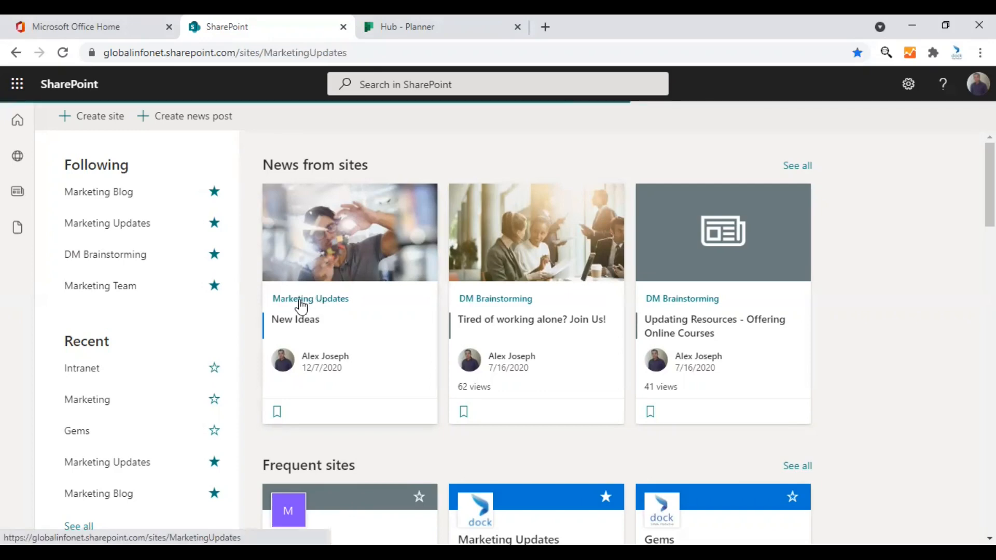
click(310, 299)
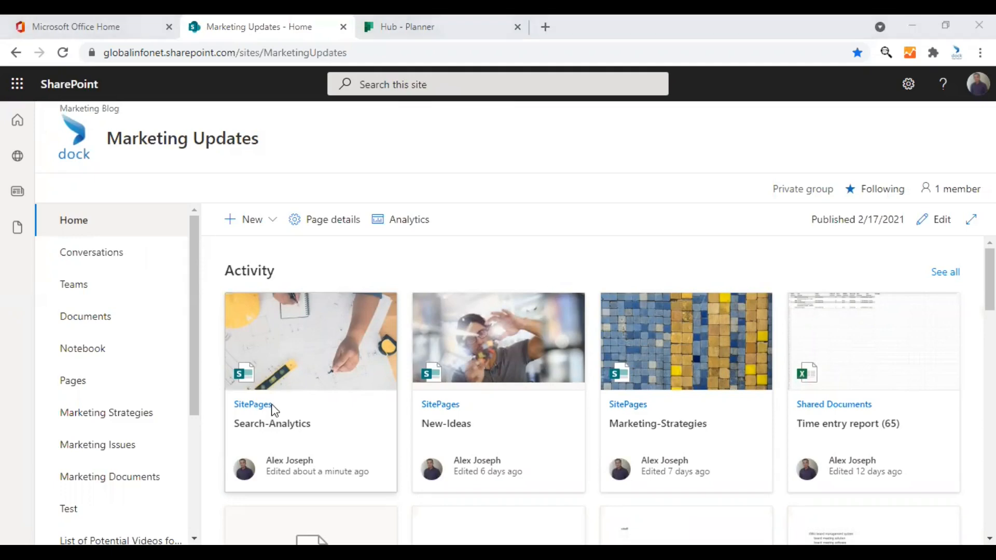
click(252, 403)
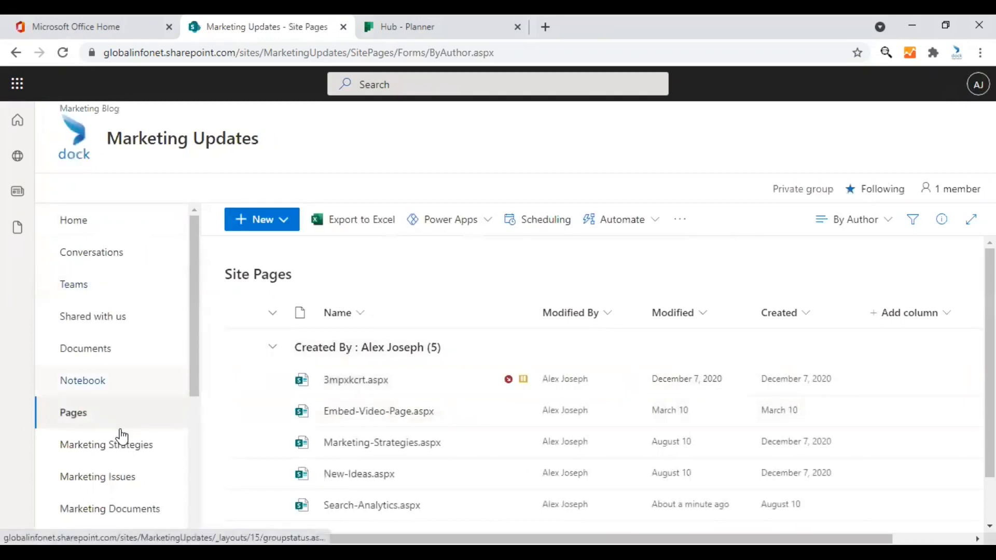
click(74, 221)
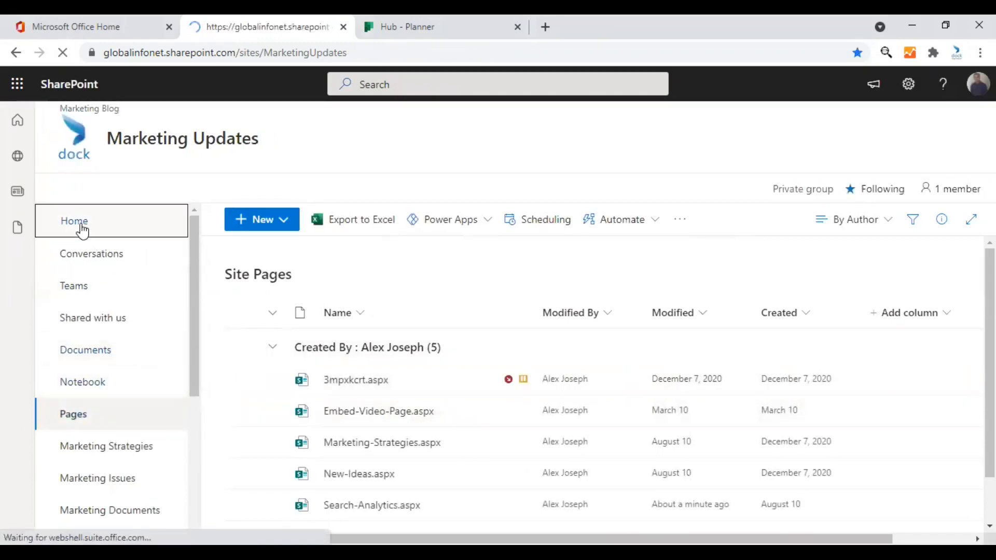
click(74, 221)
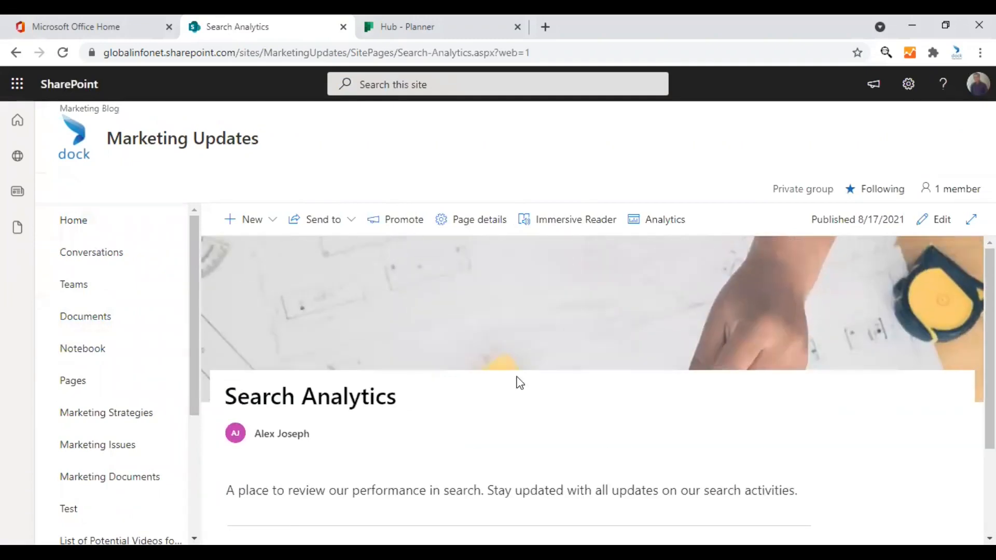
scroll(down, 3)
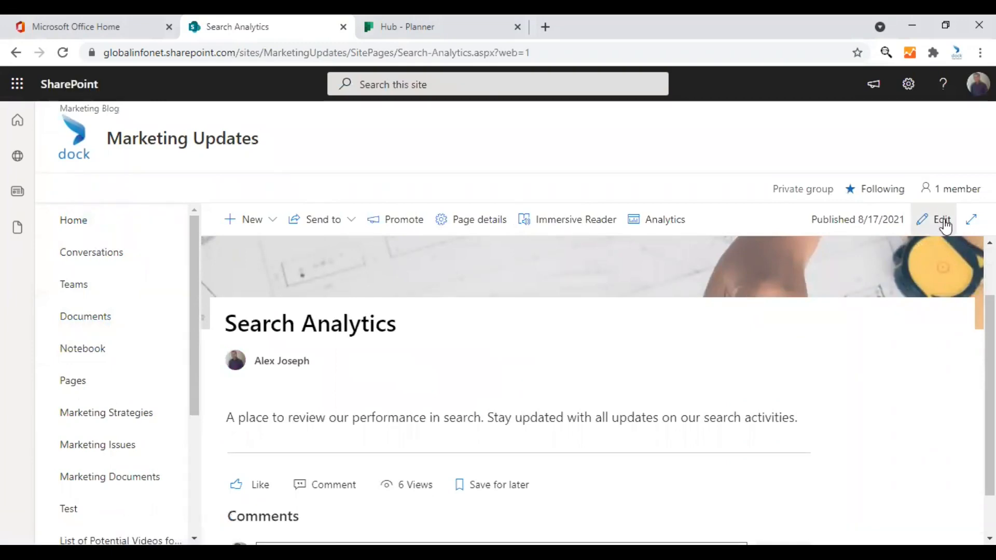
mouse_move(915, 323)
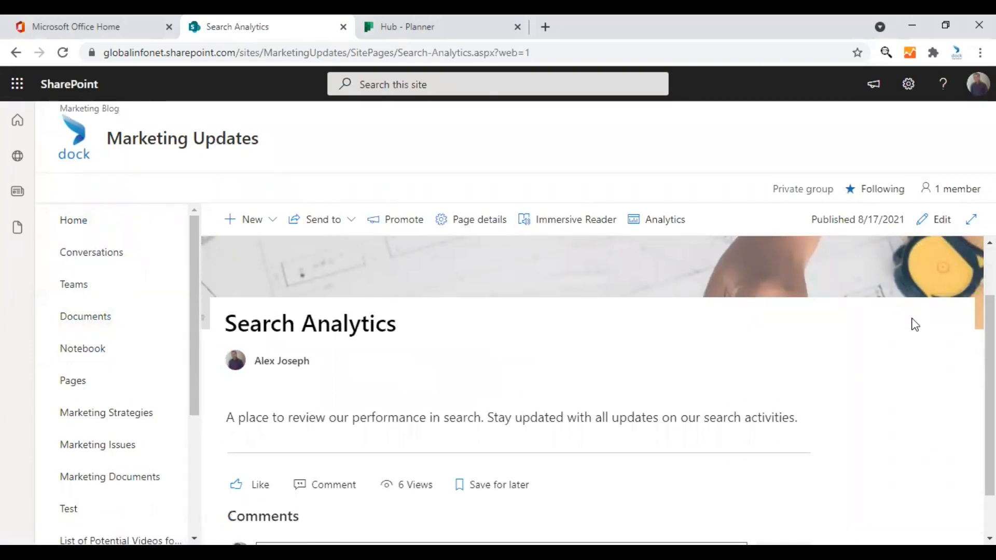
mouse_move(918, 311)
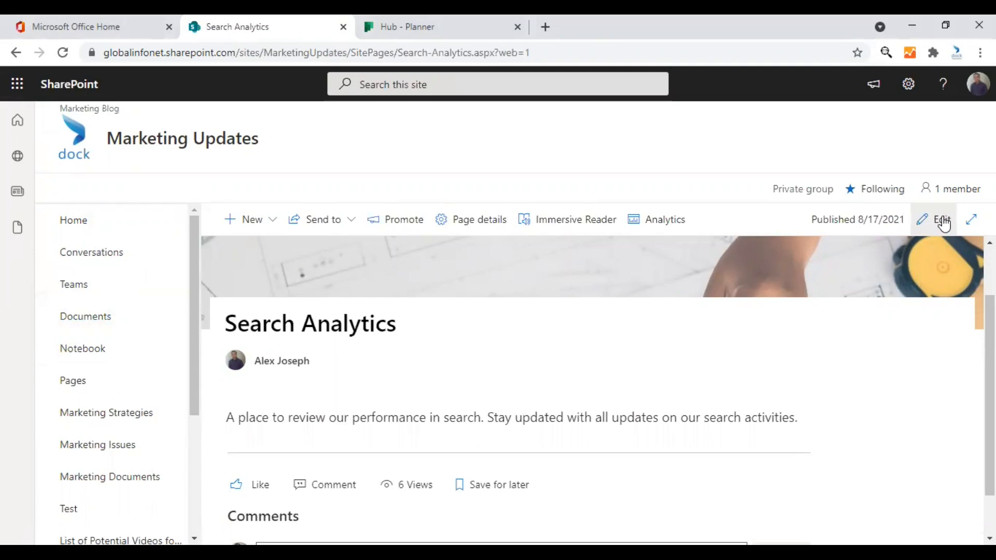
- Switch the Search Analytics page into edit mode and move below its description
click(938, 220)
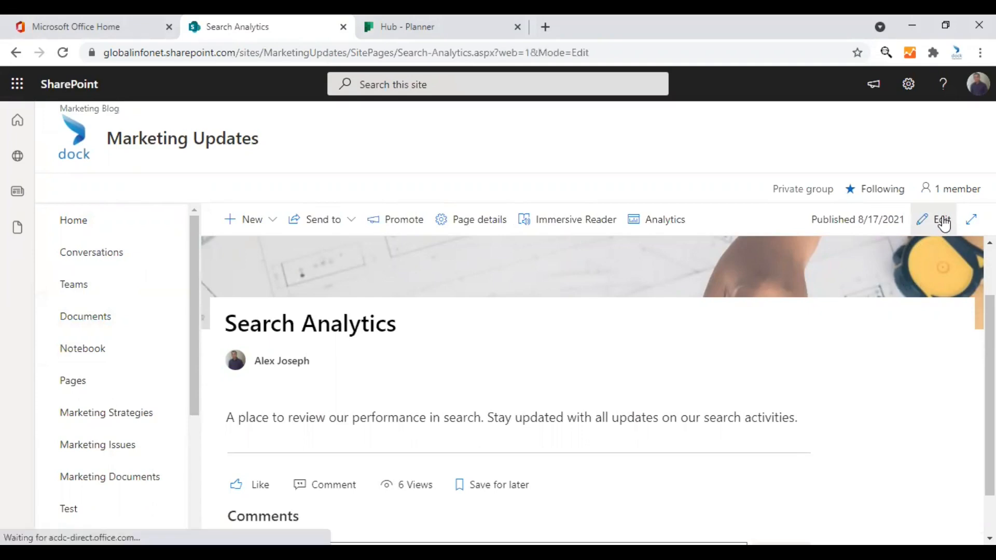
click(939, 220)
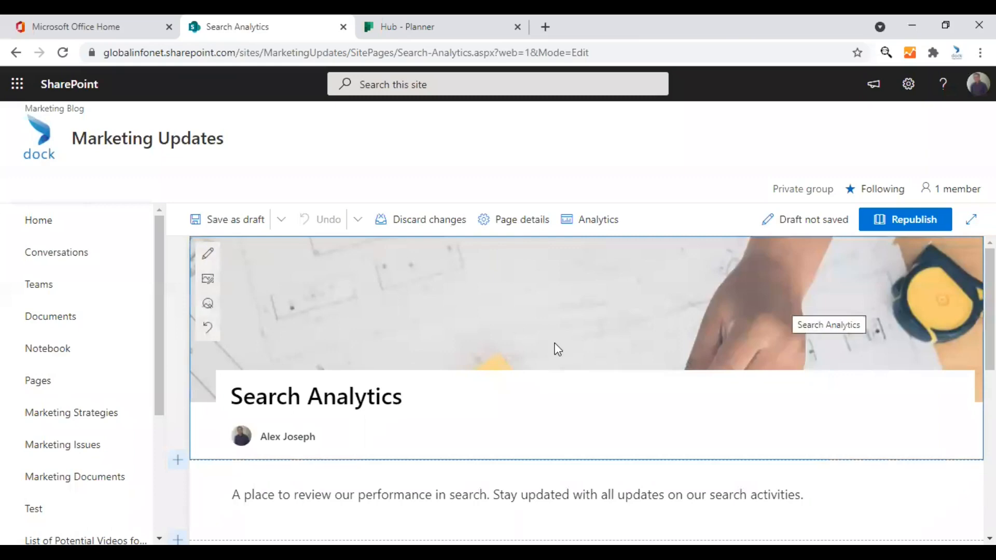
scroll(down, 3)
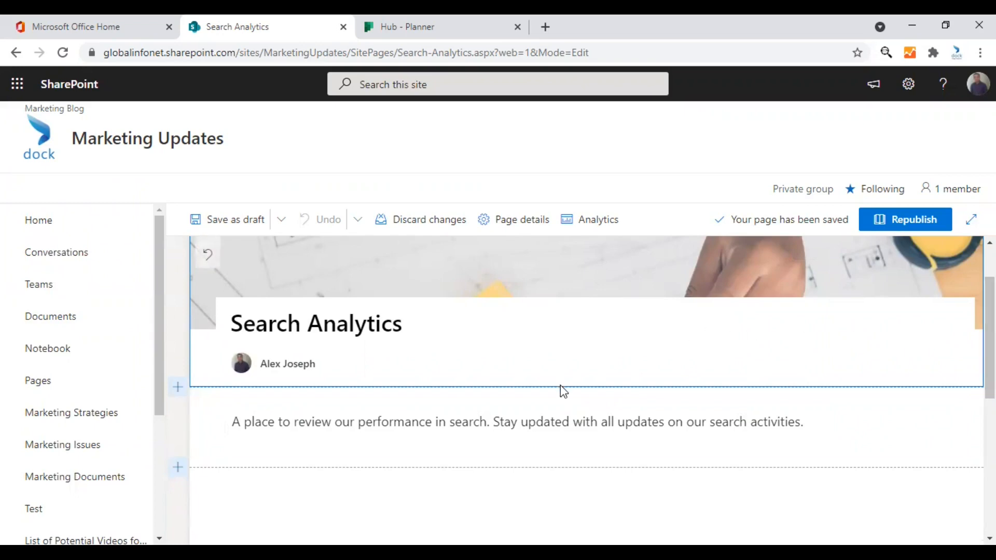
mouse_move(596, 401)
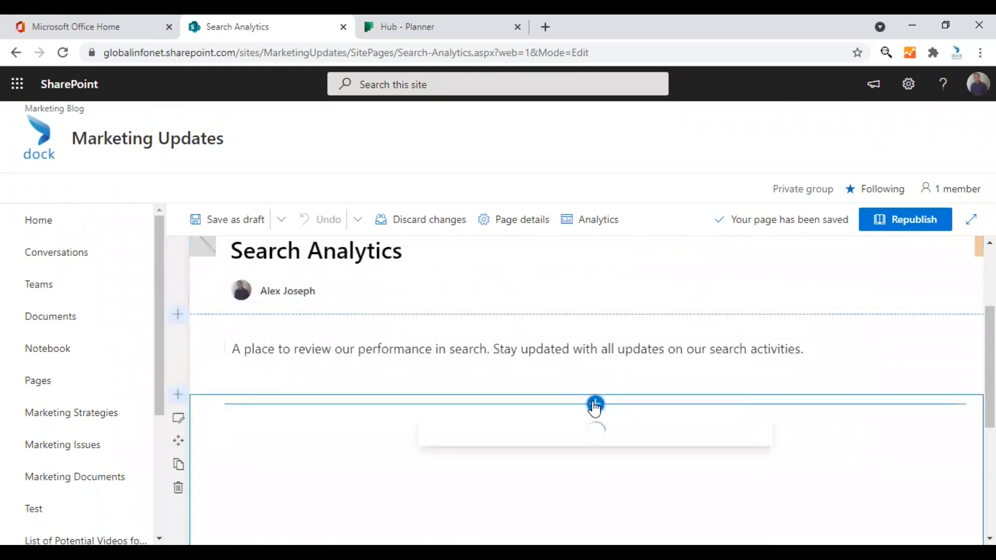
- Insert a Planner web part from the toolbox below the description
click(594, 404)
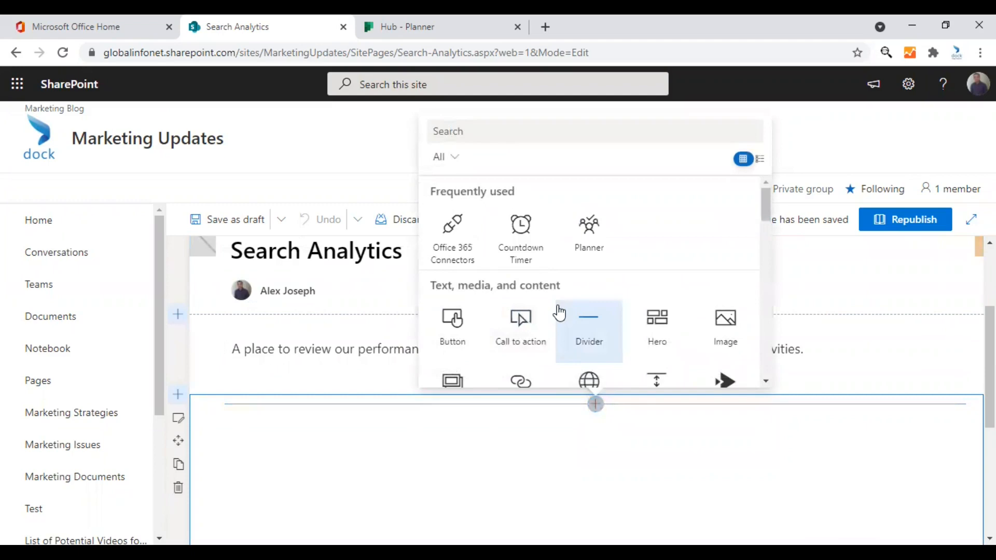
mouse_move(588, 322)
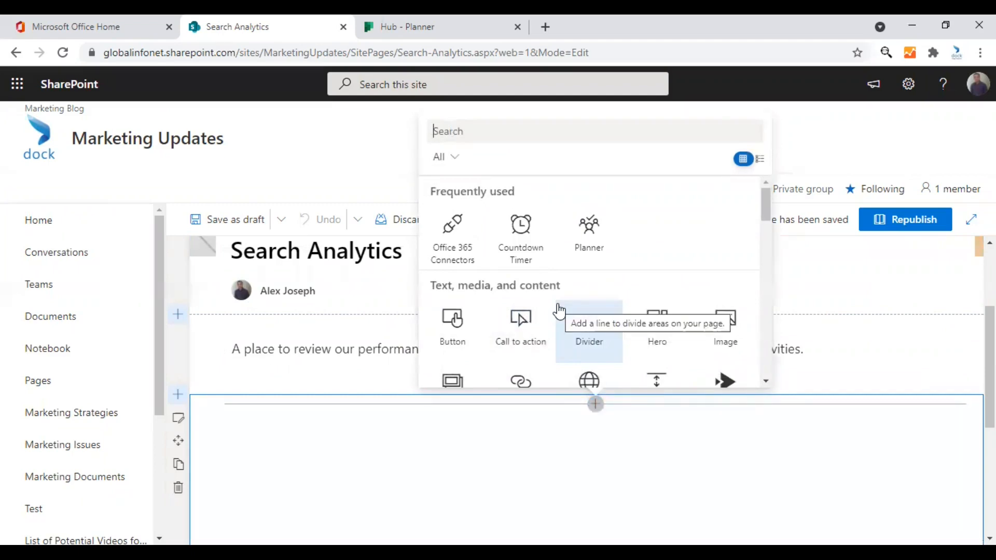
mouse_move(555, 309)
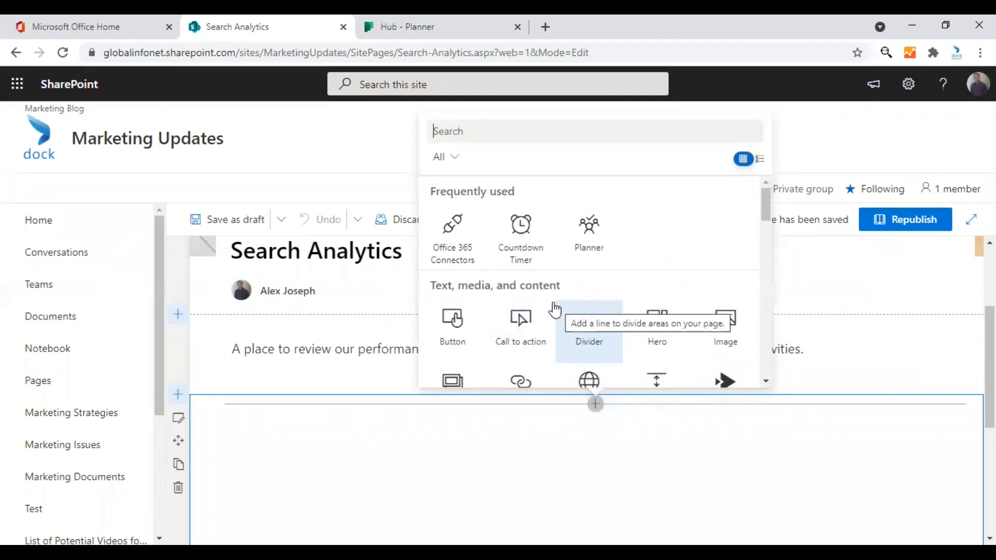
text(P)
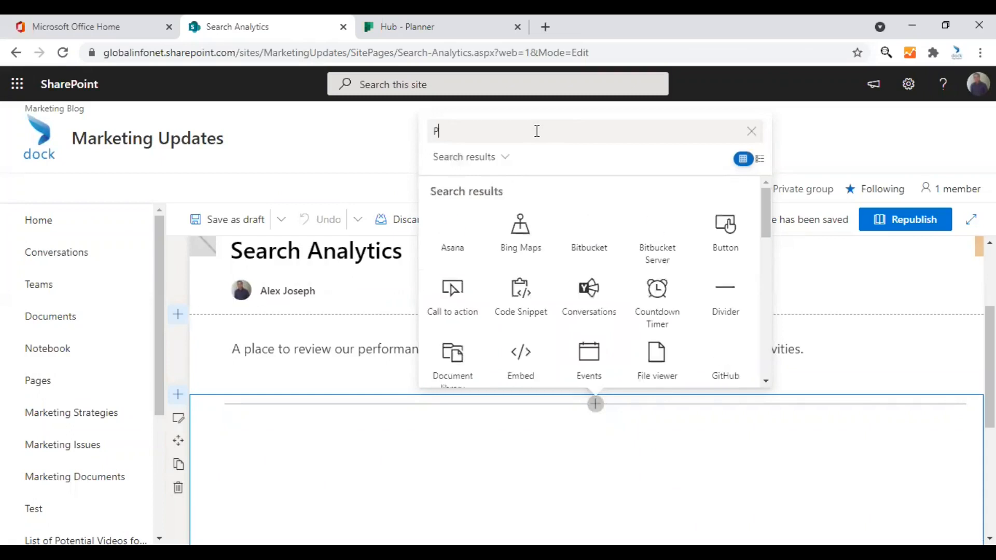
text(lanner)
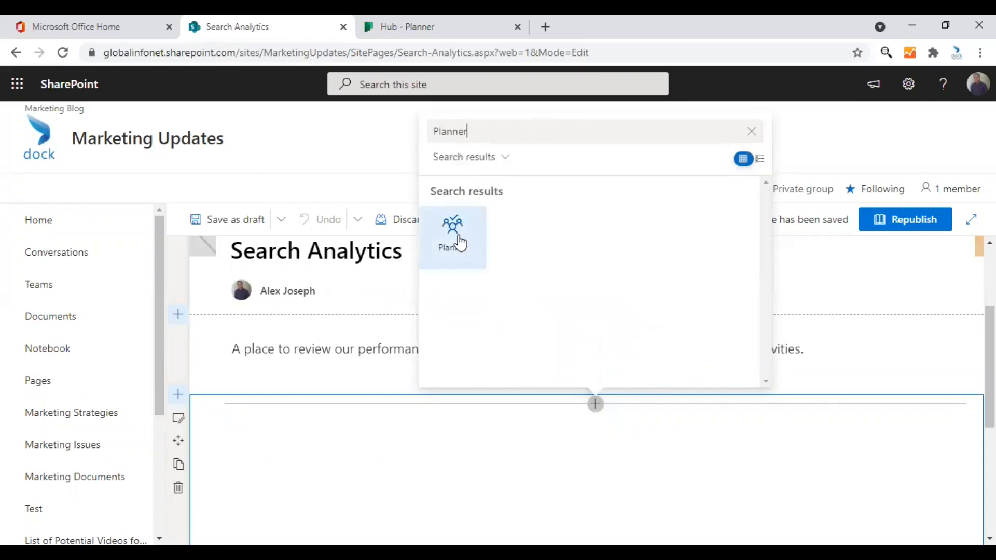
click(453, 234)
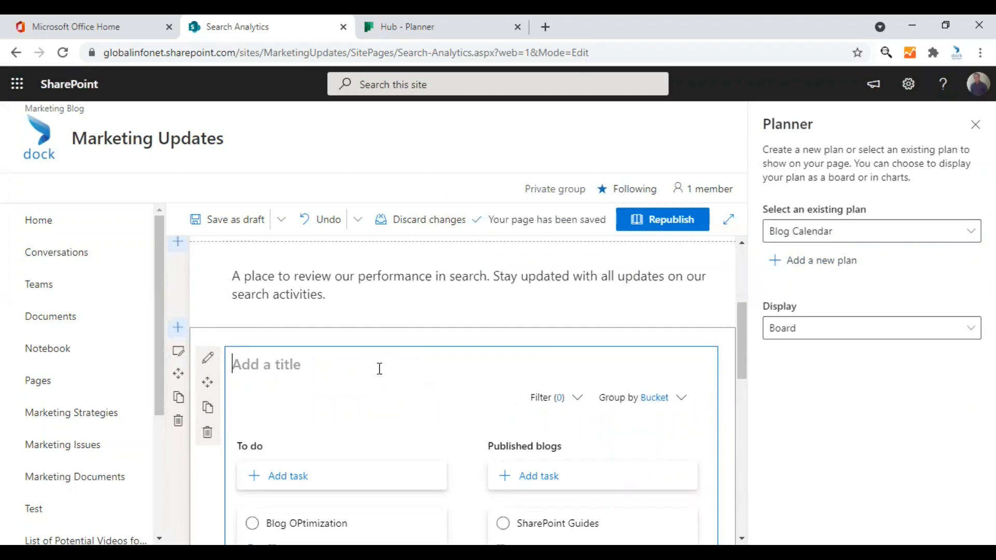
- Name the web part 'Blog Project' and link it to the existing Blog Calendar plan
text(Blog)
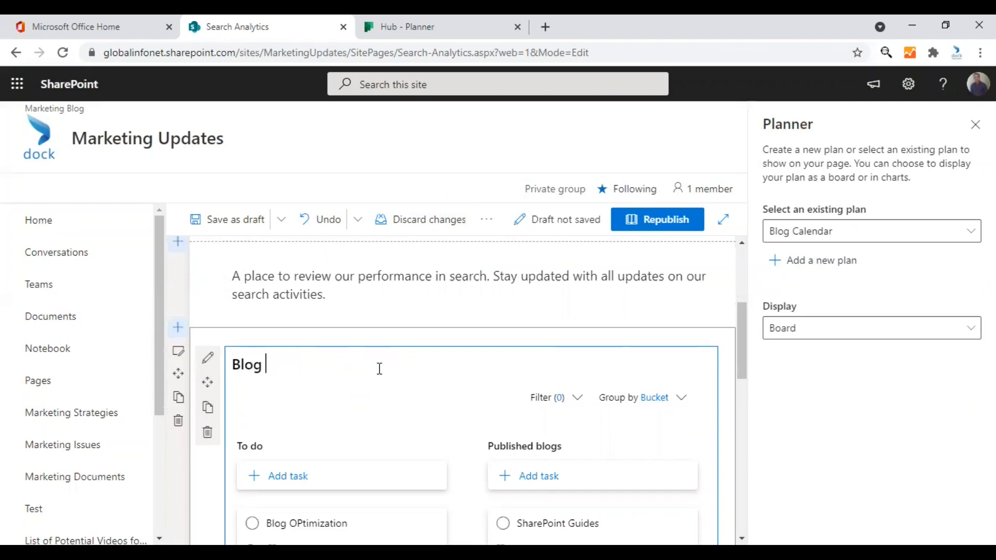
text(Project)
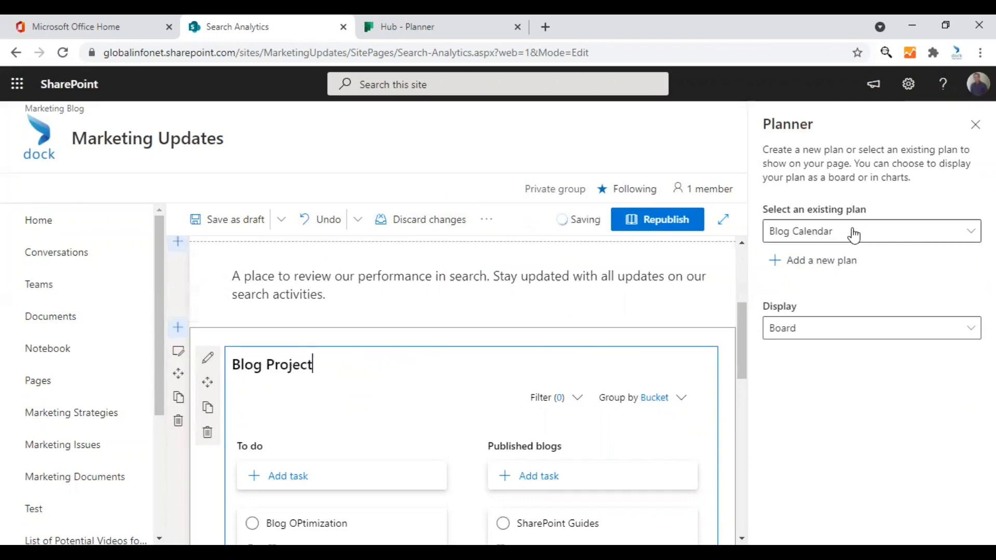
click(871, 231)
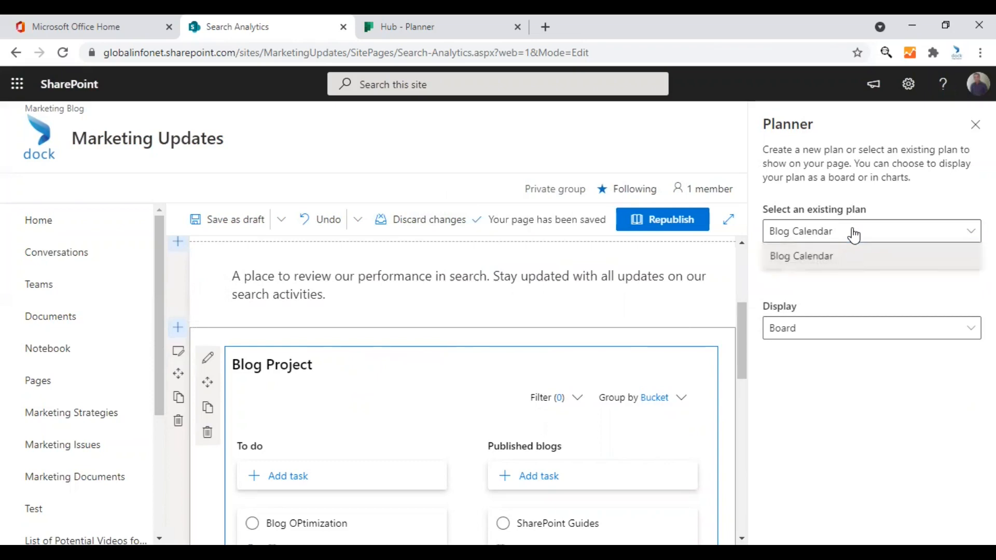
click(801, 255)
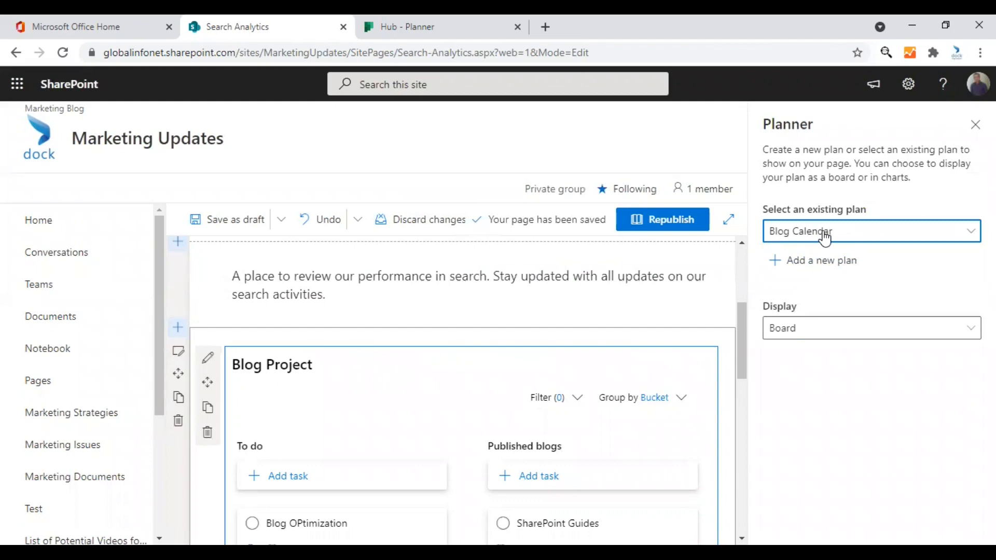
click(871, 231)
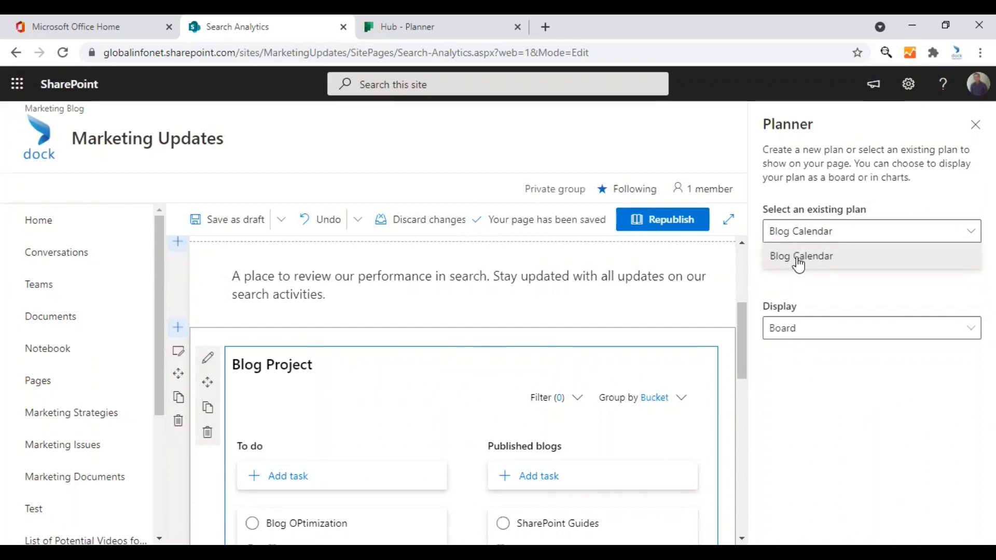
click(801, 256)
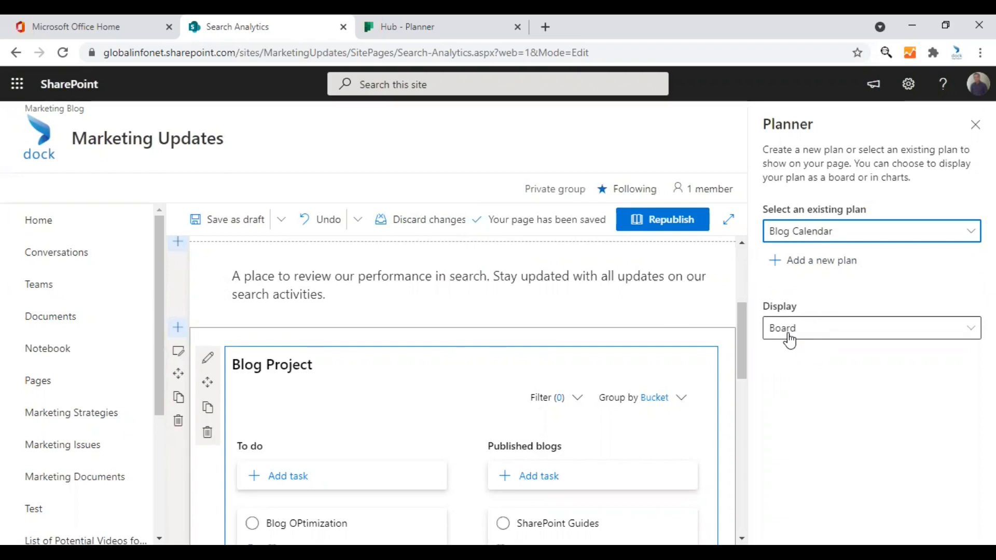
scroll(down, 3)
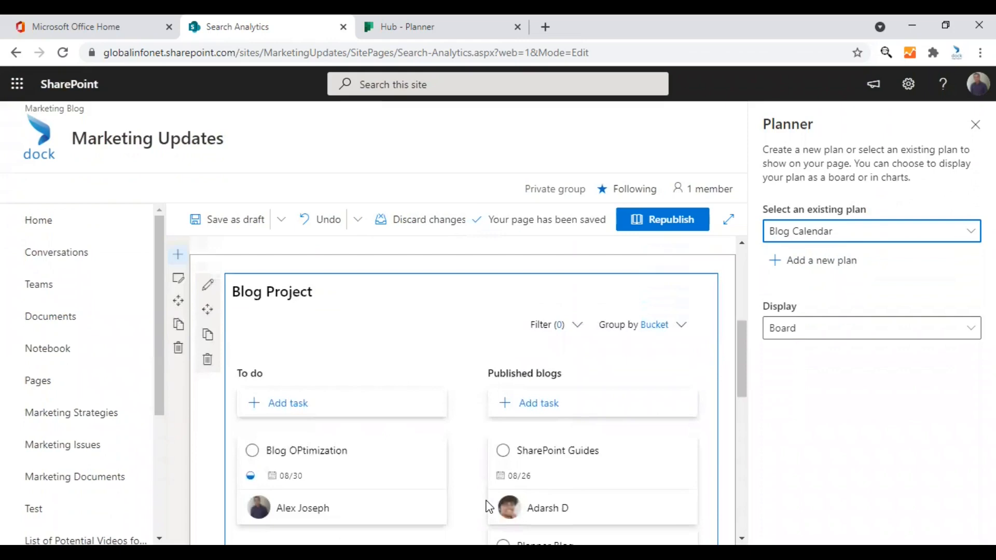
mouse_move(668, 225)
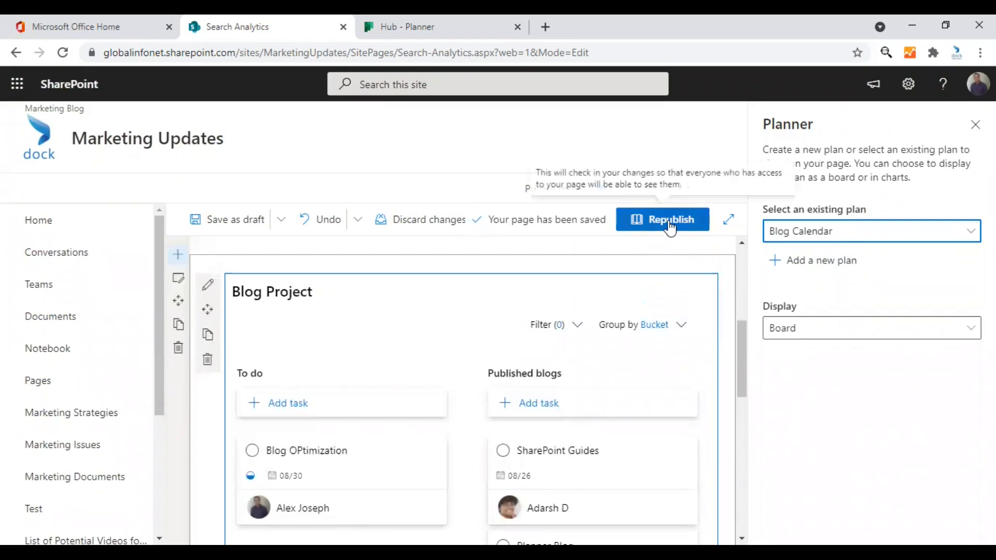
- Republish the page so the Blog Project board goes live
click(671, 220)
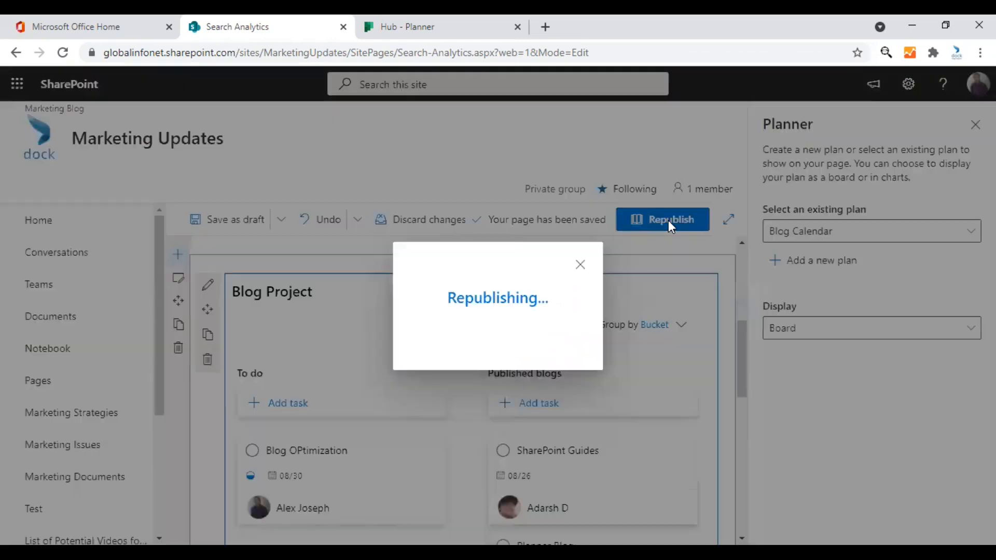
click(670, 220)
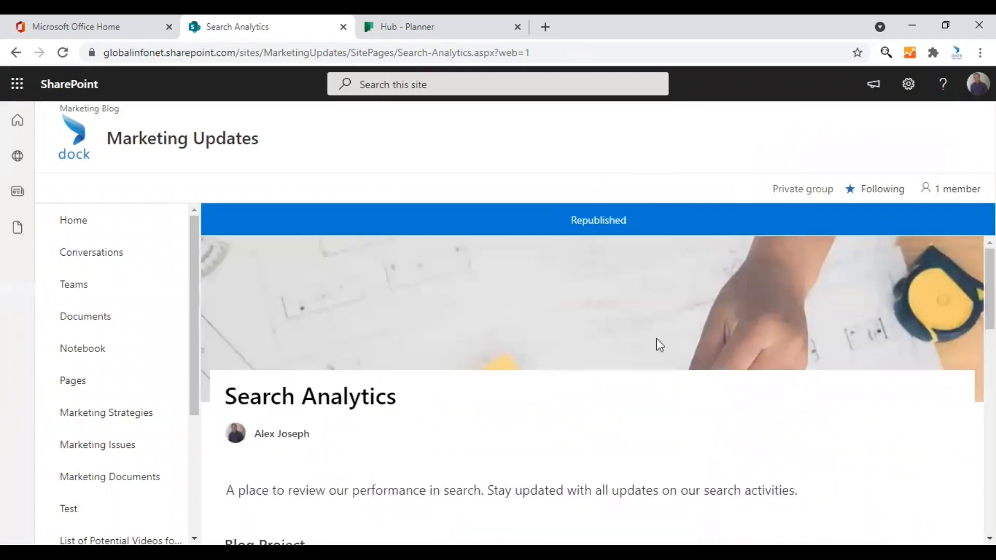
scroll(down, 3)
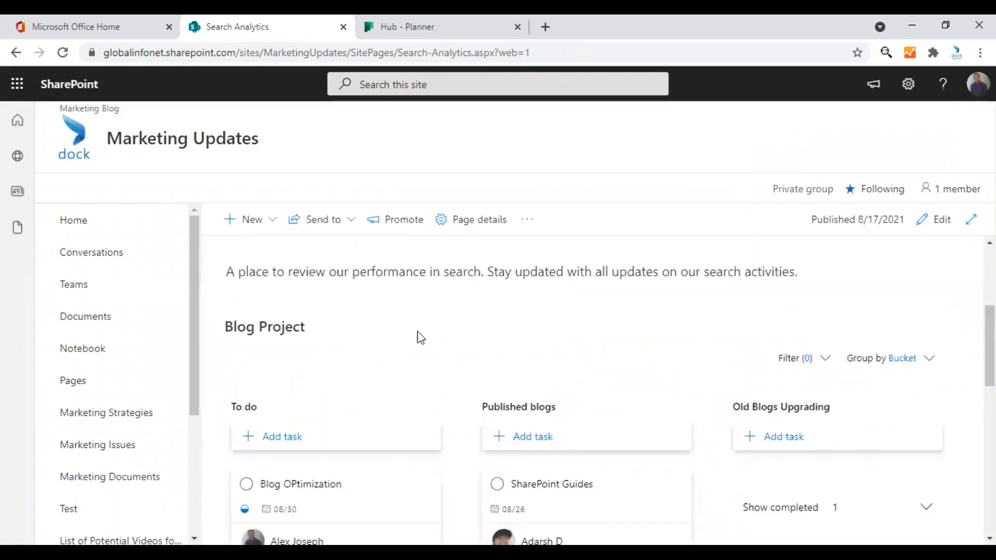
scroll(down, 3)
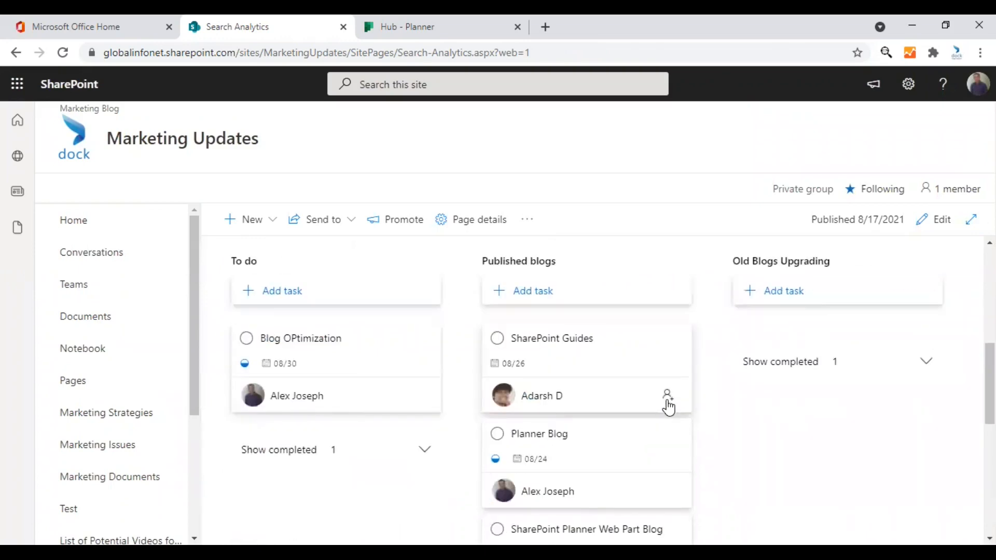
scroll(down, 3)
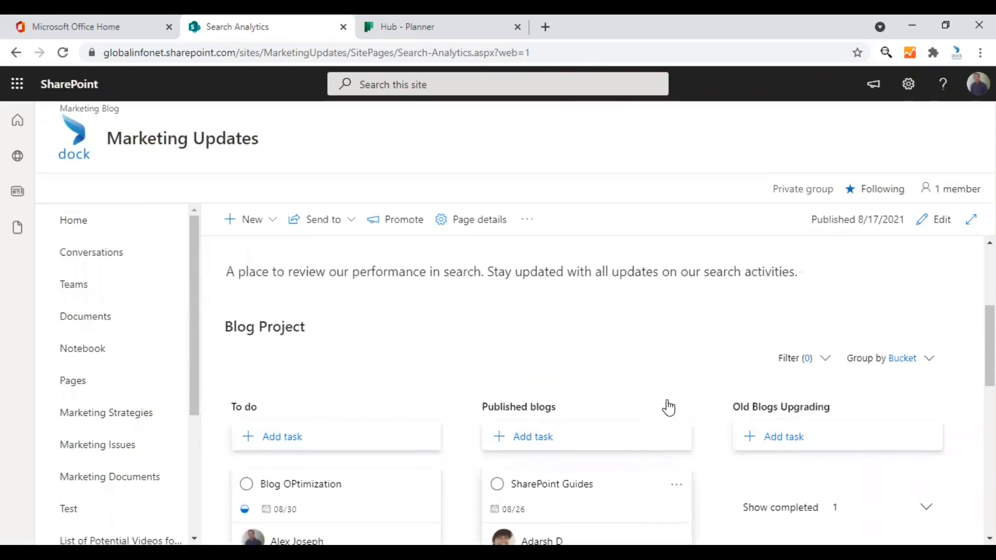
scroll(down, 3)
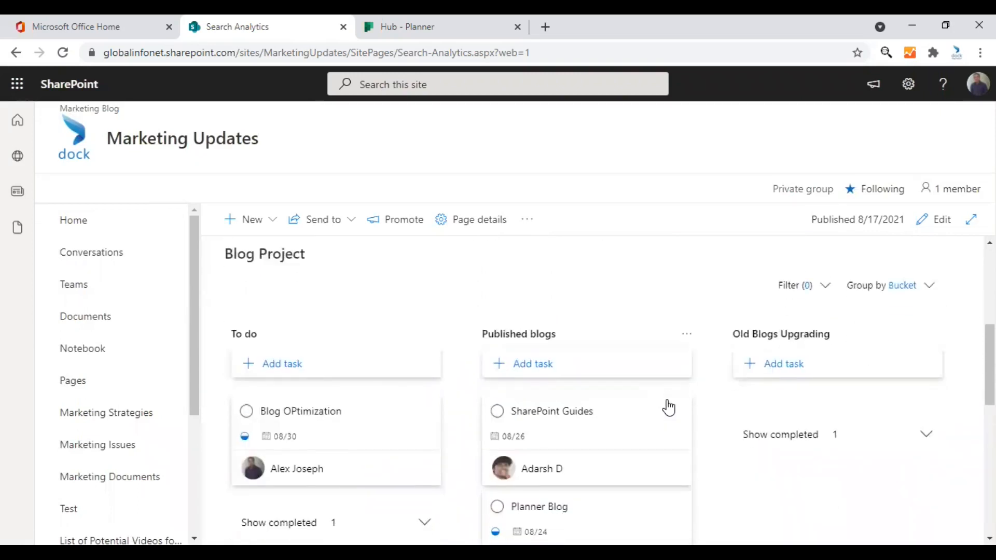
mouse_move(468, 421)
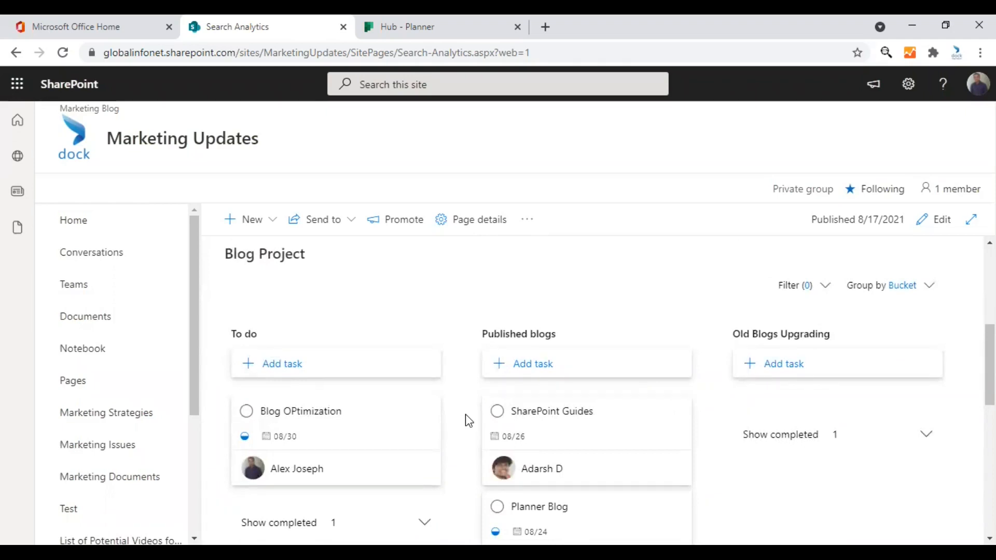
mouse_move(459, 417)
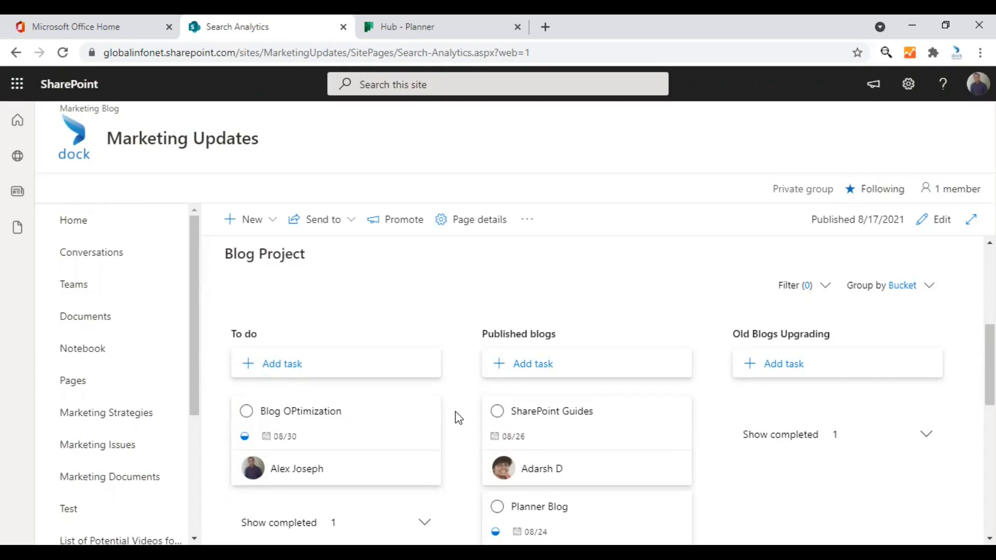
mouse_move(457, 413)
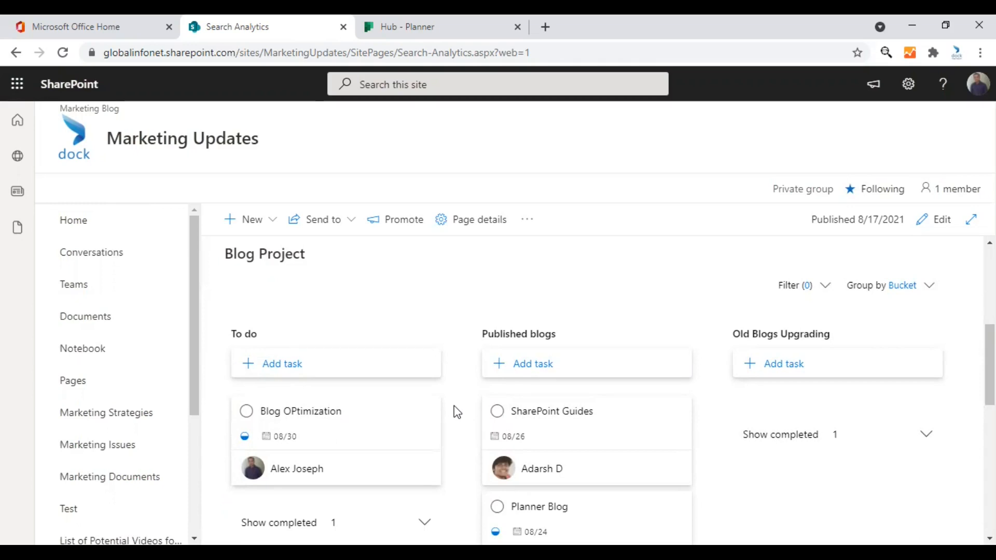
click(281, 364)
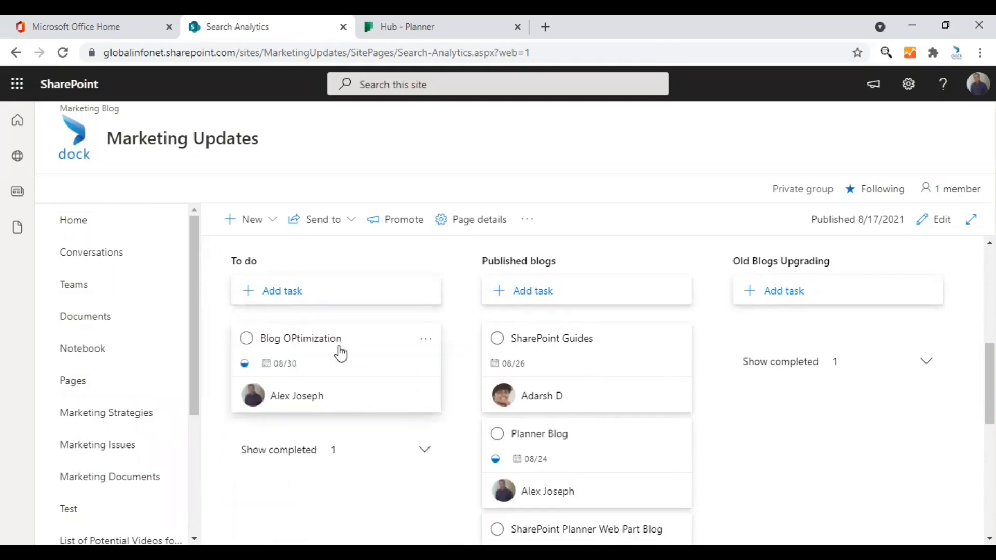
- Set the Blog OPtimization task's Progress to Completed from the published page
click(301, 338)
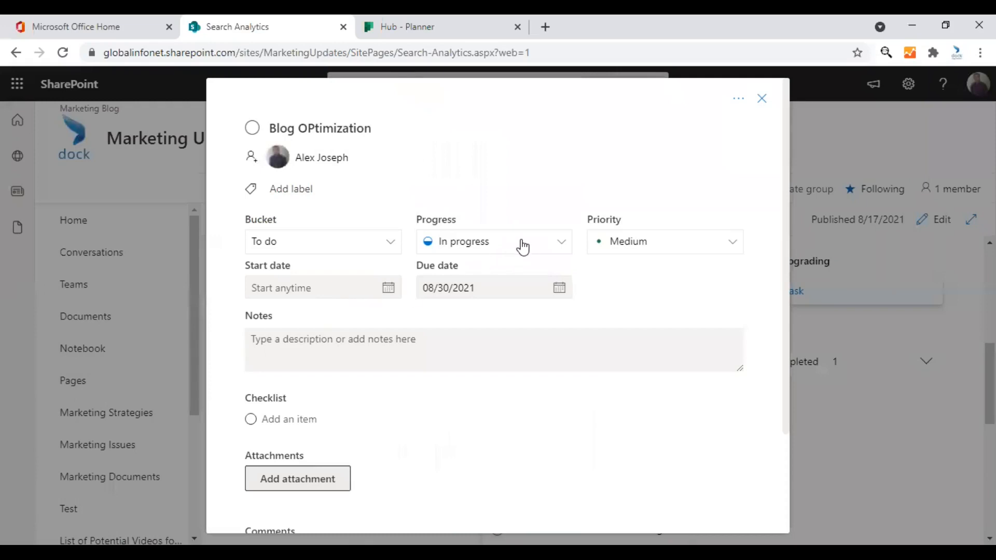
click(494, 242)
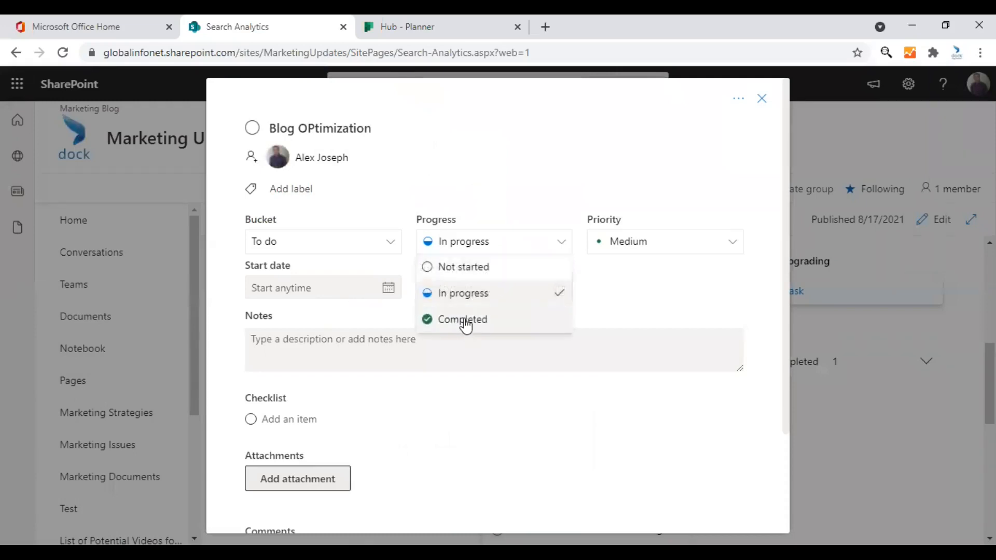
click(463, 320)
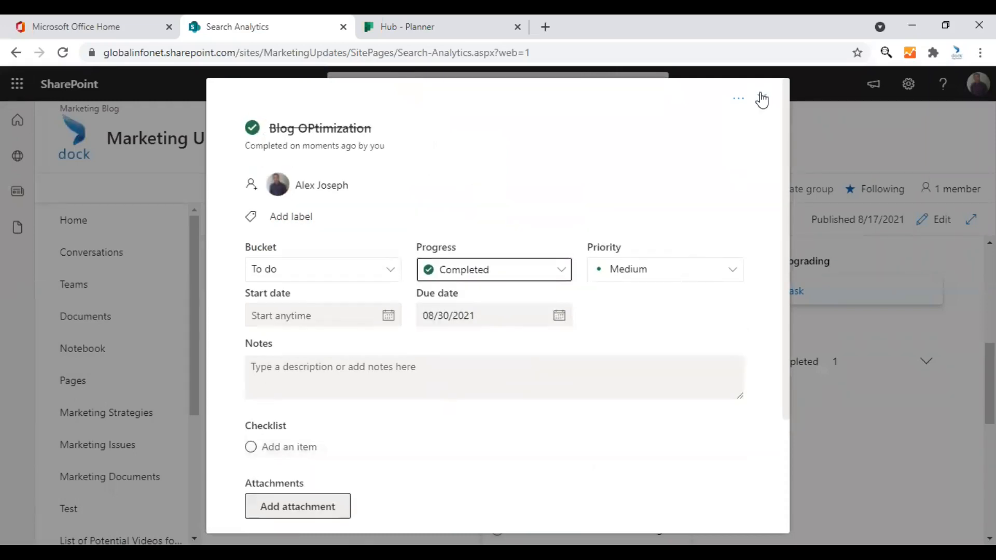
click(762, 97)
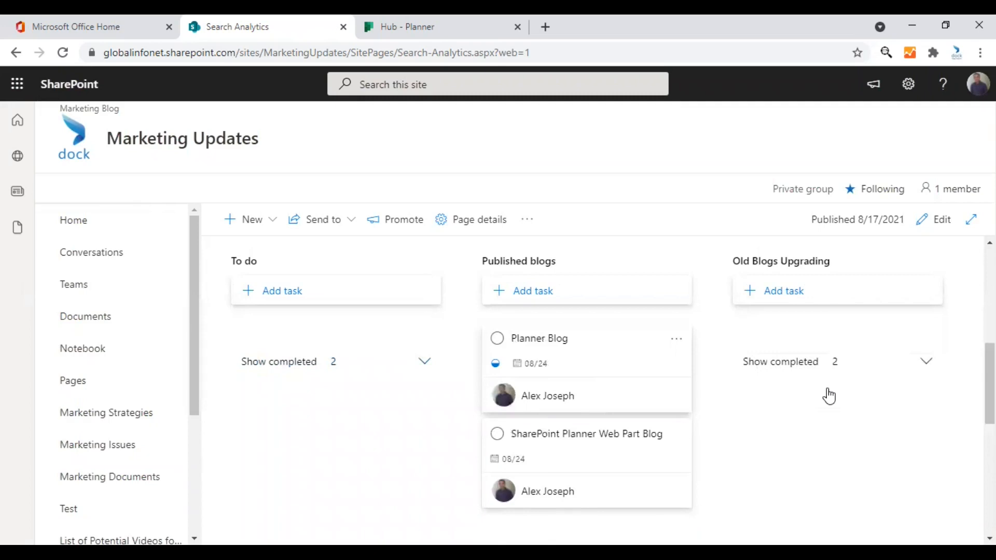
mouse_move(643, 369)
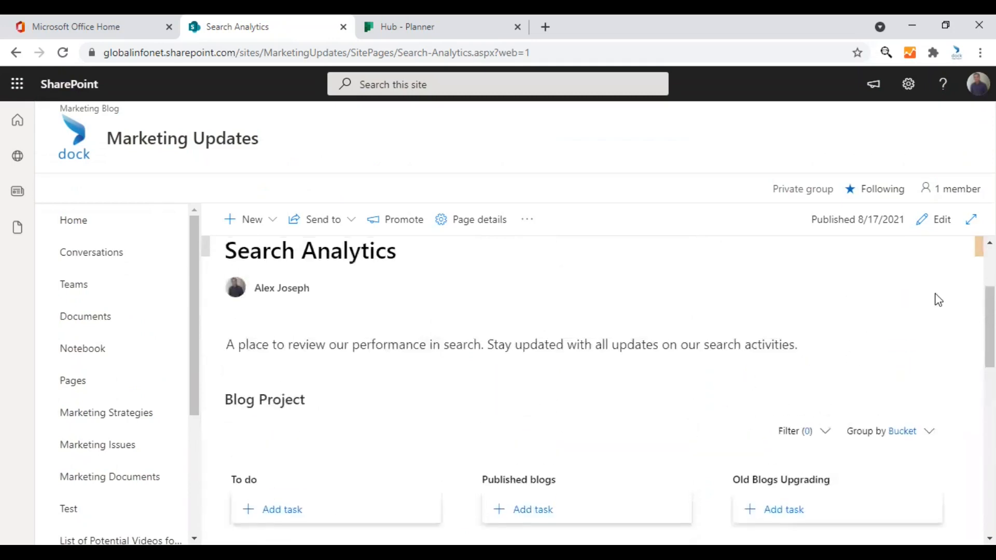
mouse_move(847, 315)
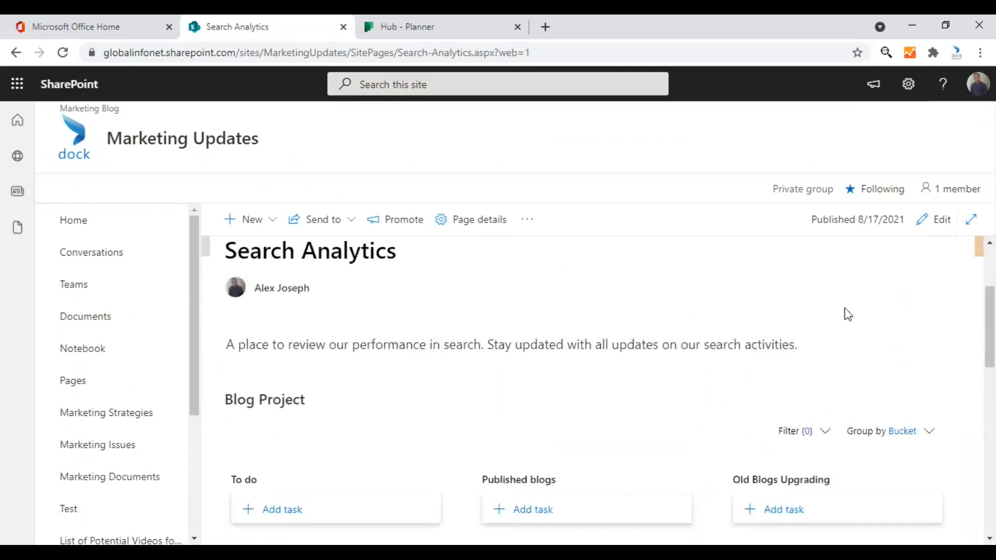
scroll(down, 3)
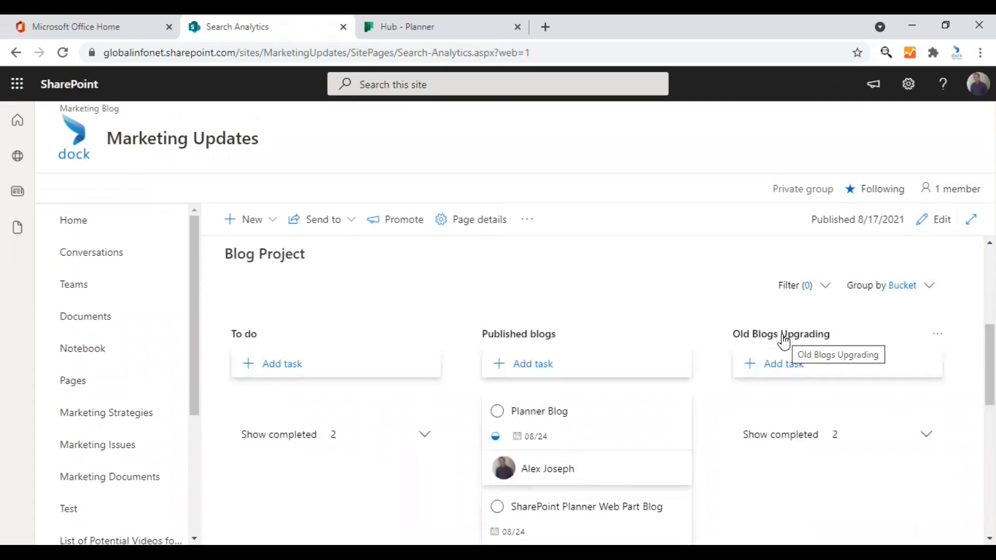
mouse_move(695, 333)
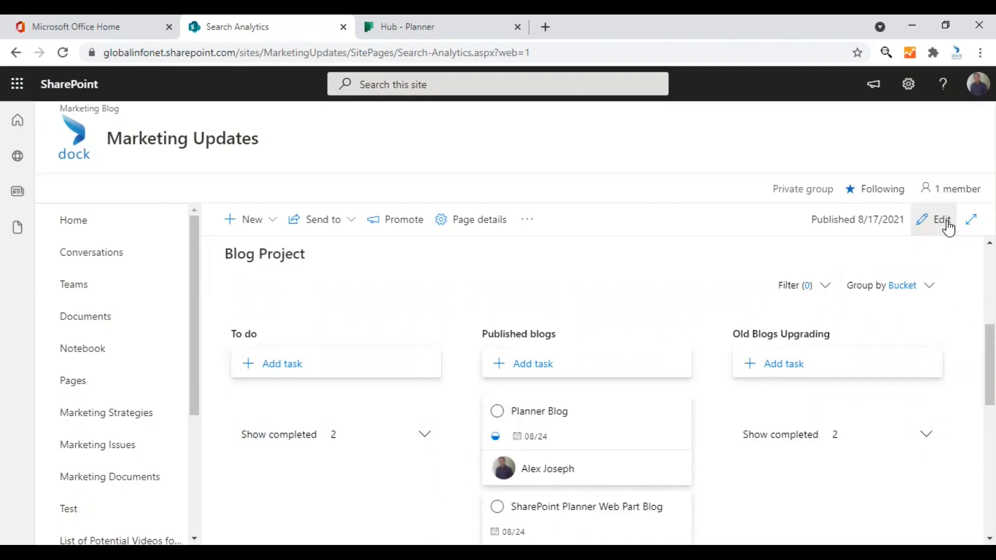
- Reopen editing and bring up the Blog Project web part's Display choices
click(937, 220)
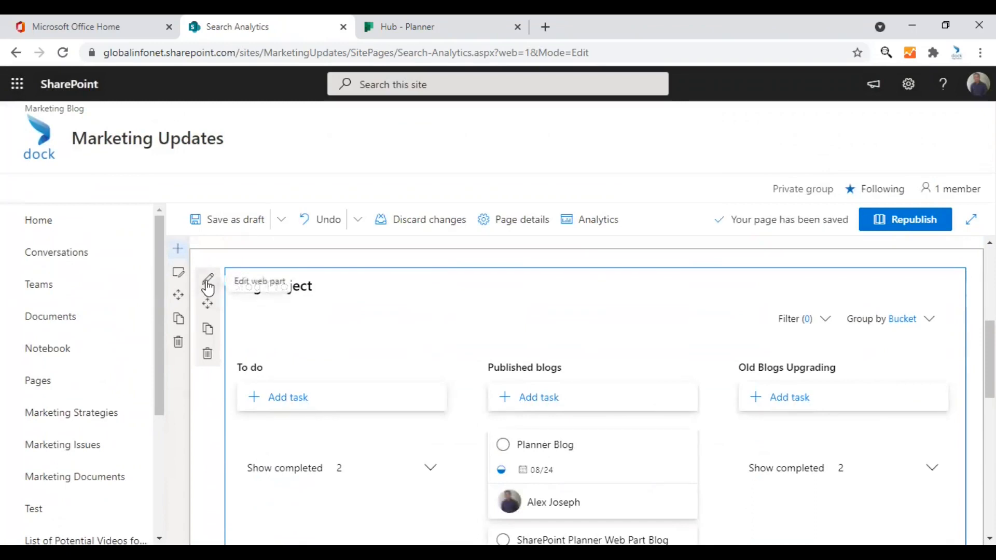
click(206, 286)
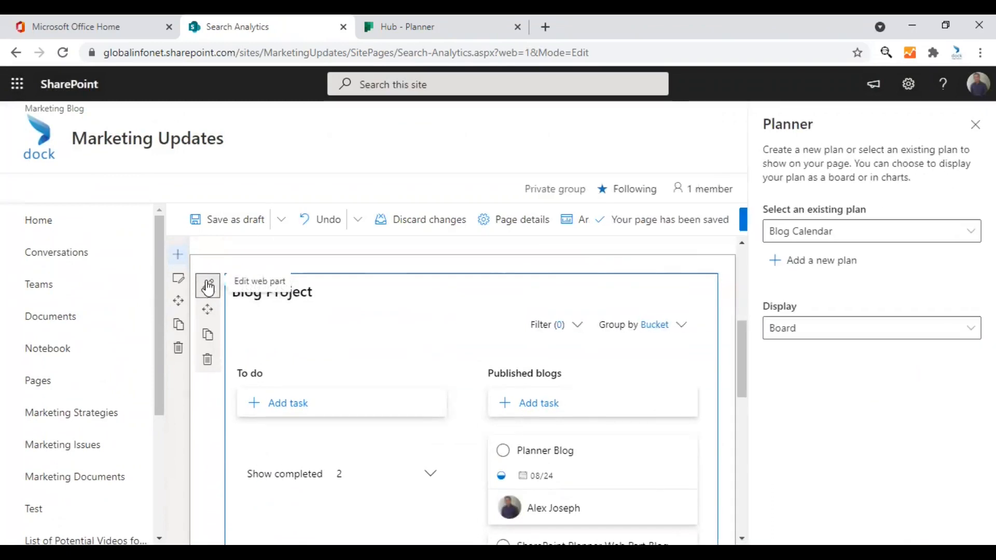
click(871, 328)
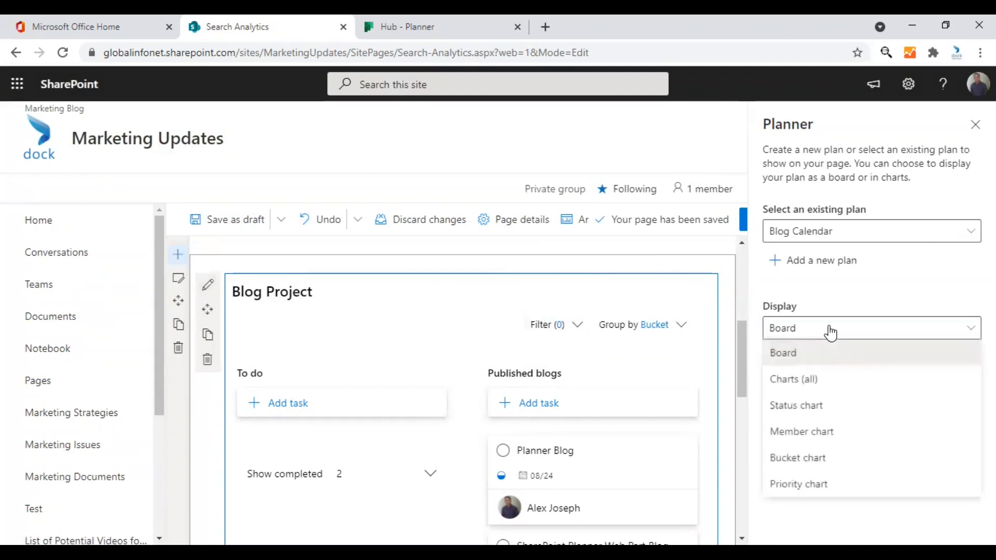
mouse_move(797, 385)
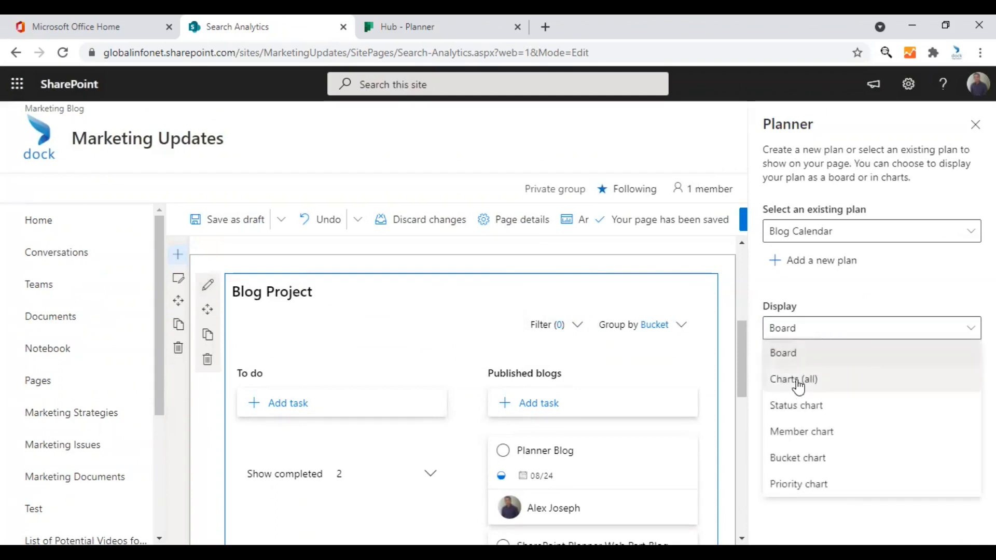
click(793, 379)
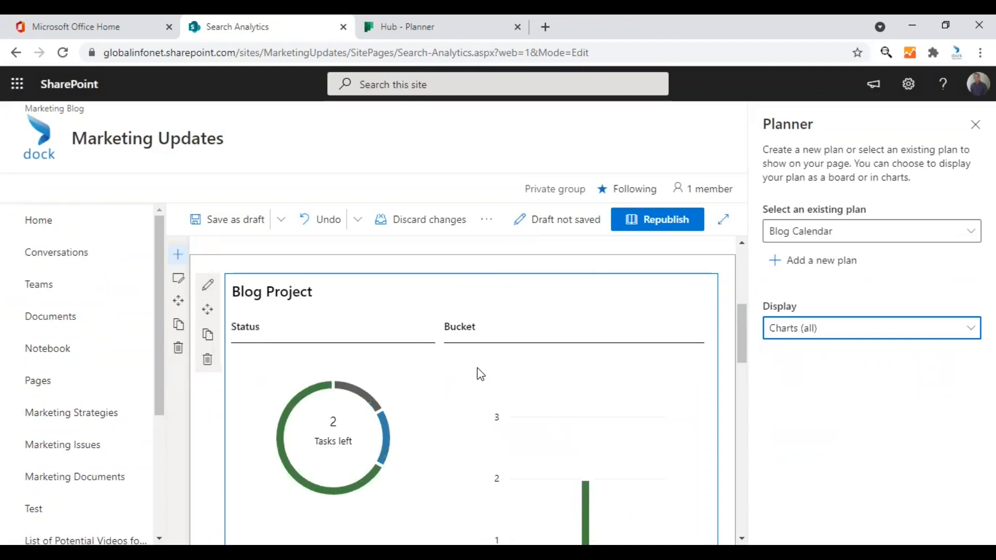
scroll(down, 3)
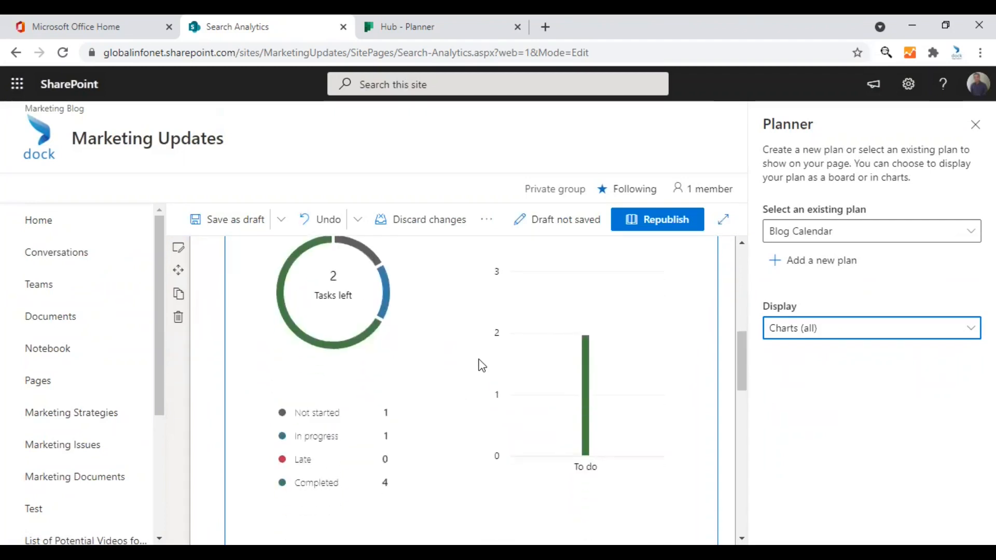
scroll(down, 3)
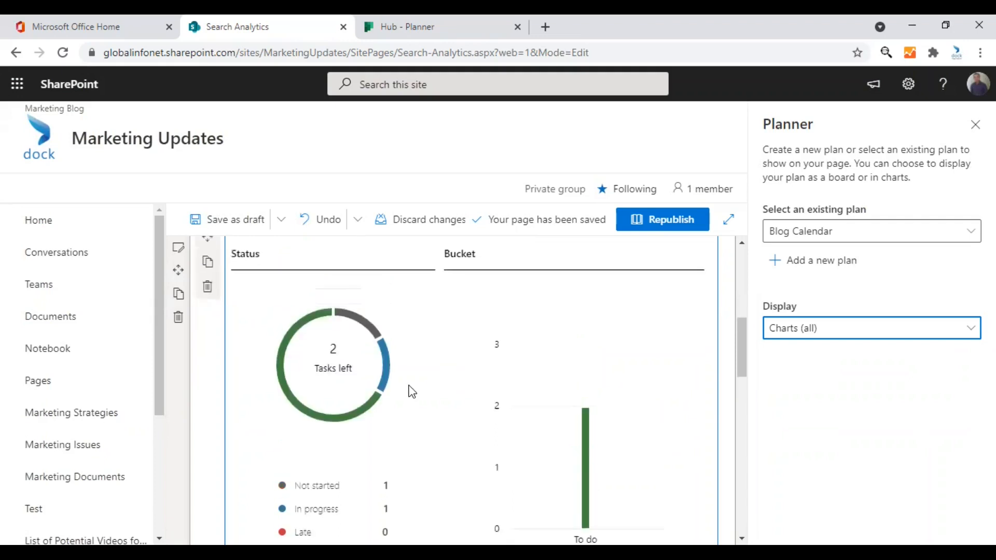
scroll(down, 3)
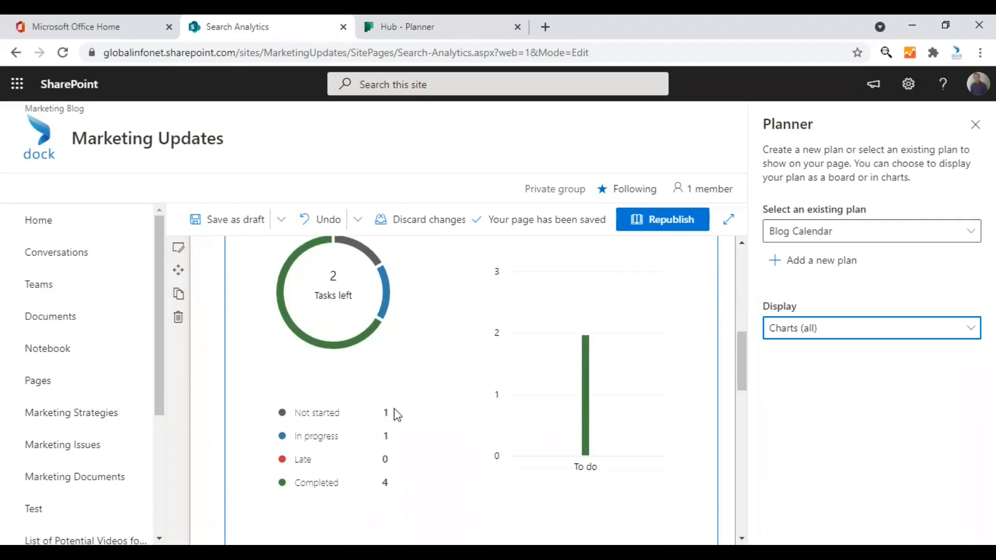
mouse_move(373, 450)
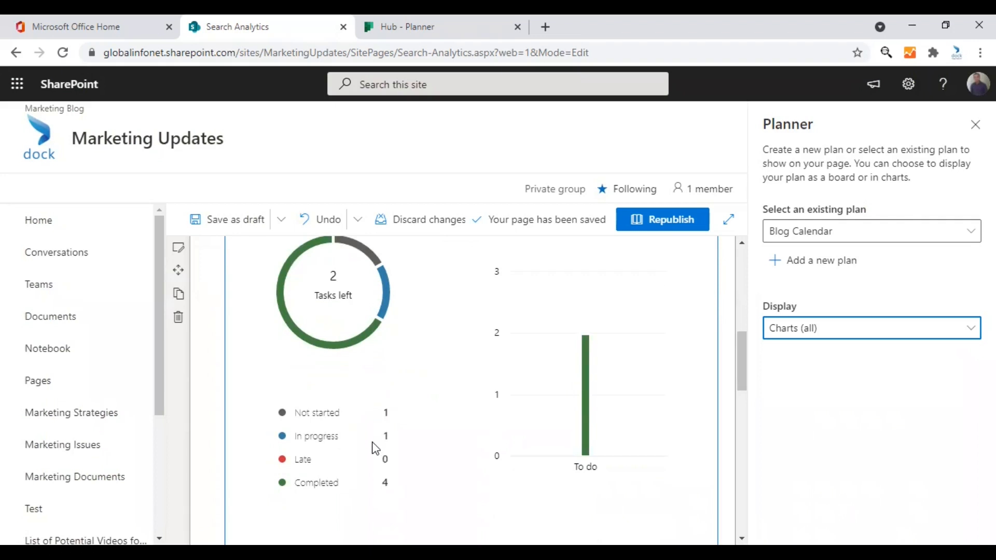
scroll(down, 3)
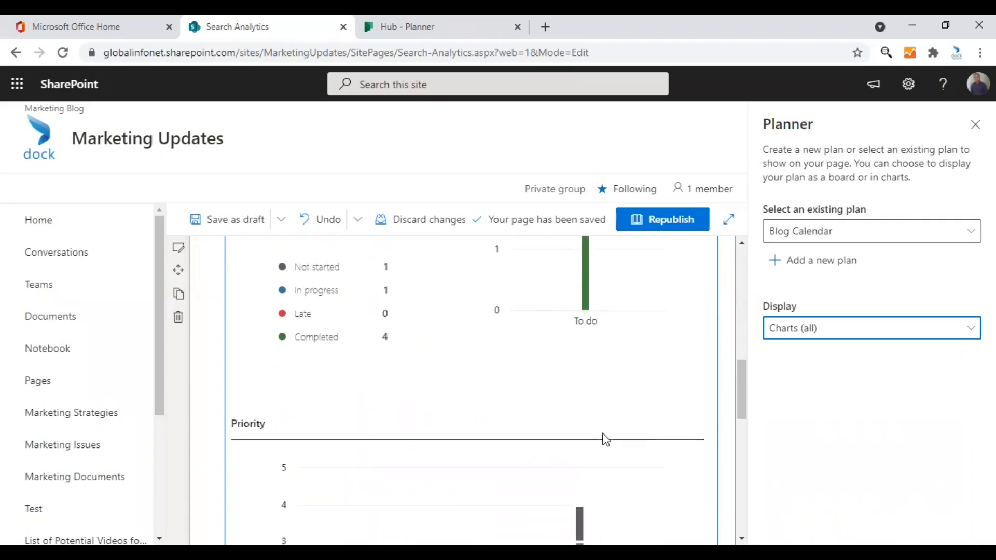
scroll(down, 3)
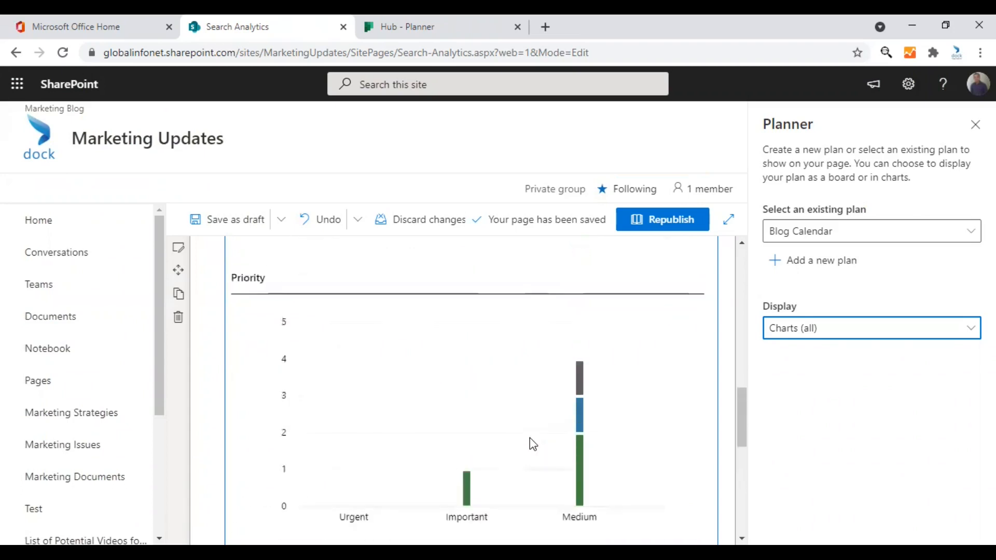
click(871, 328)
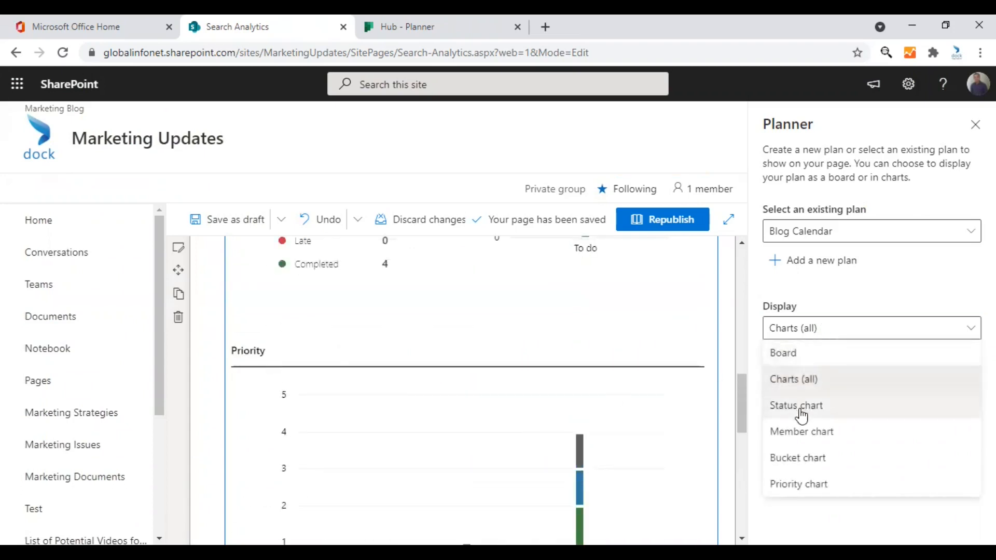
mouse_move(817, 463)
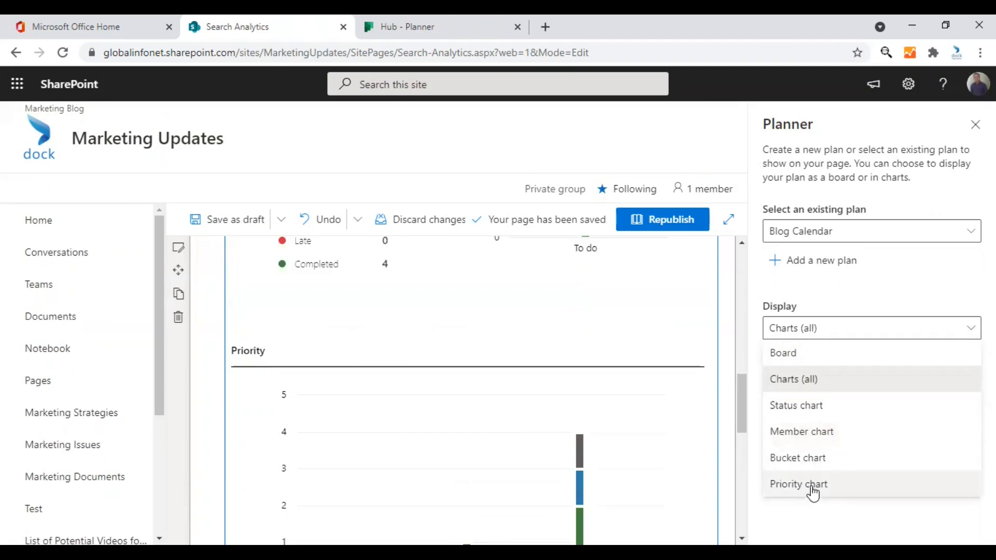
mouse_move(811, 491)
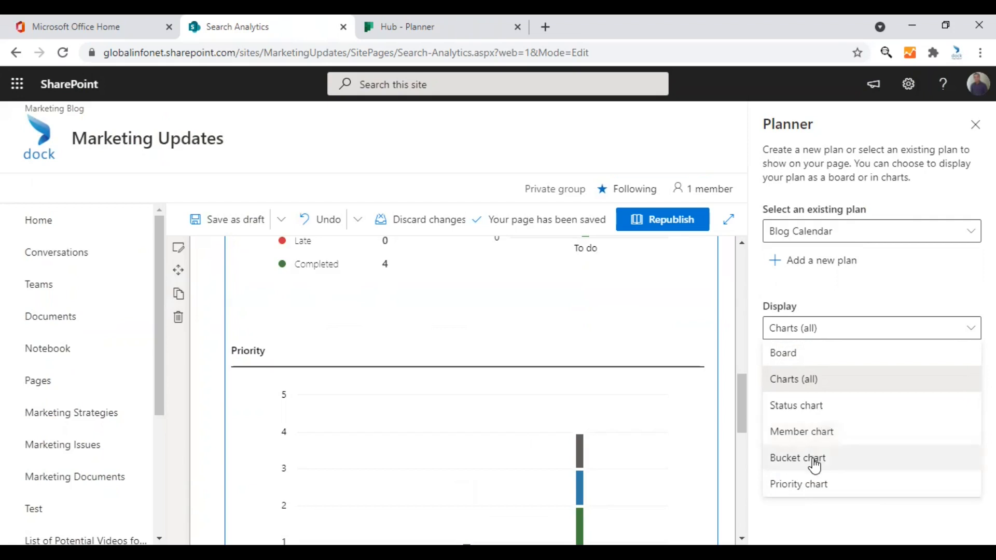
mouse_move(810, 463)
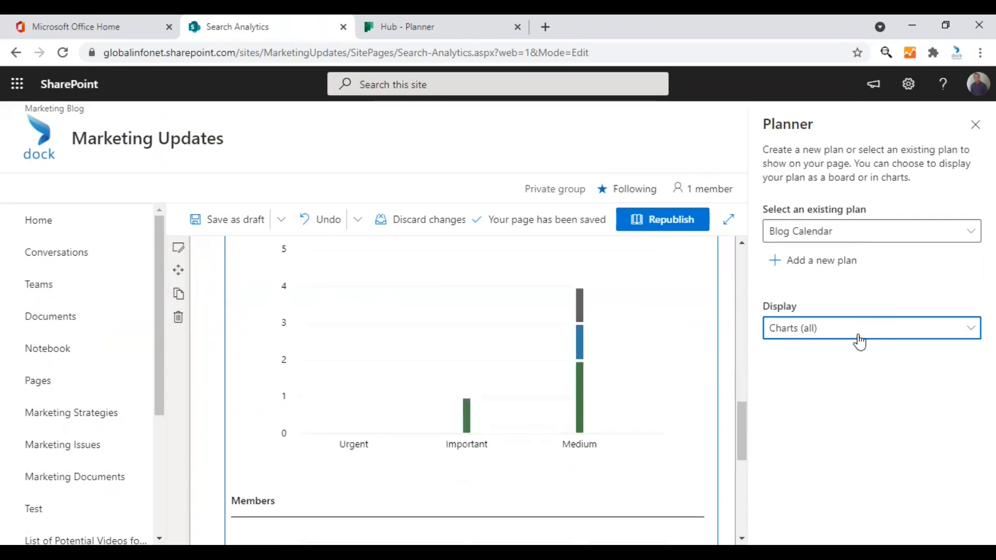
click(872, 327)
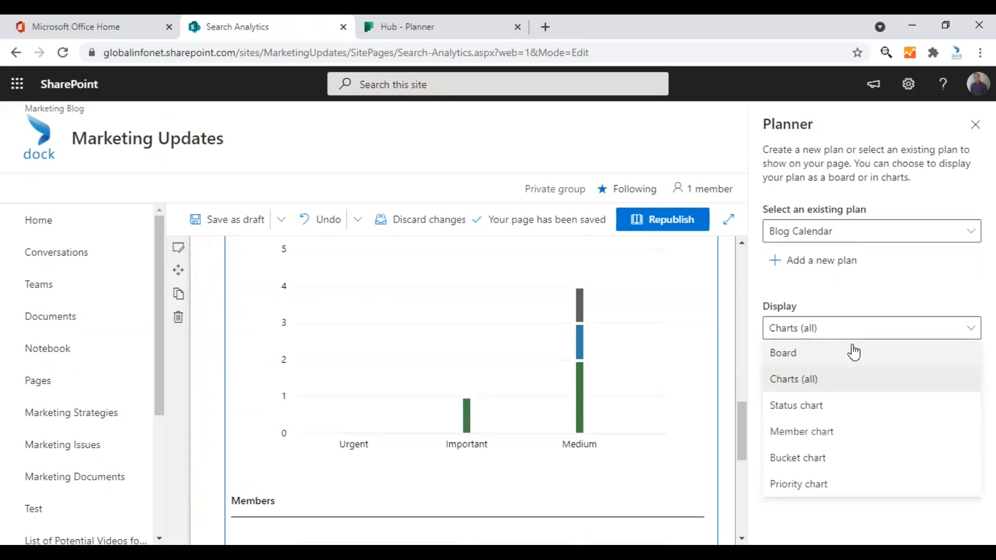
mouse_move(798, 355)
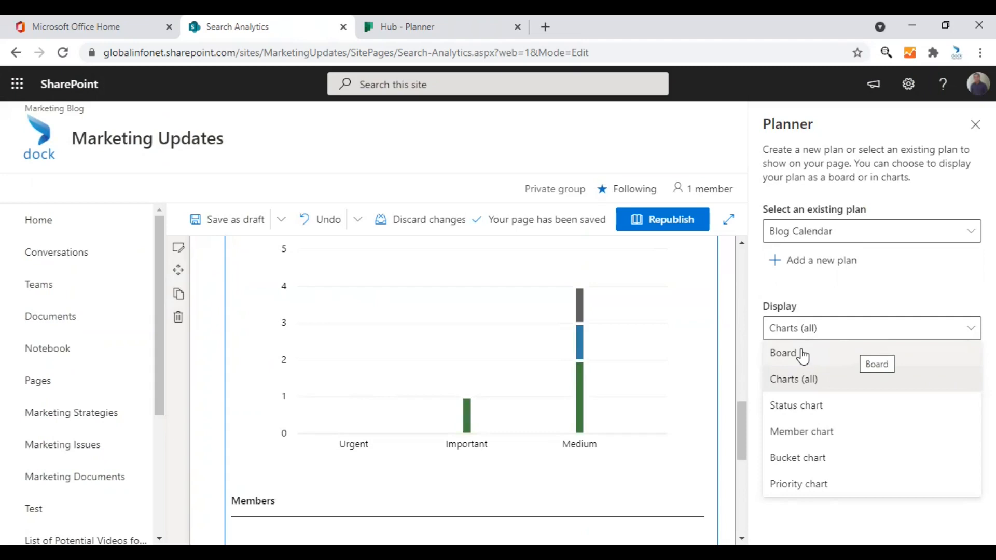
mouse_move(674, 223)
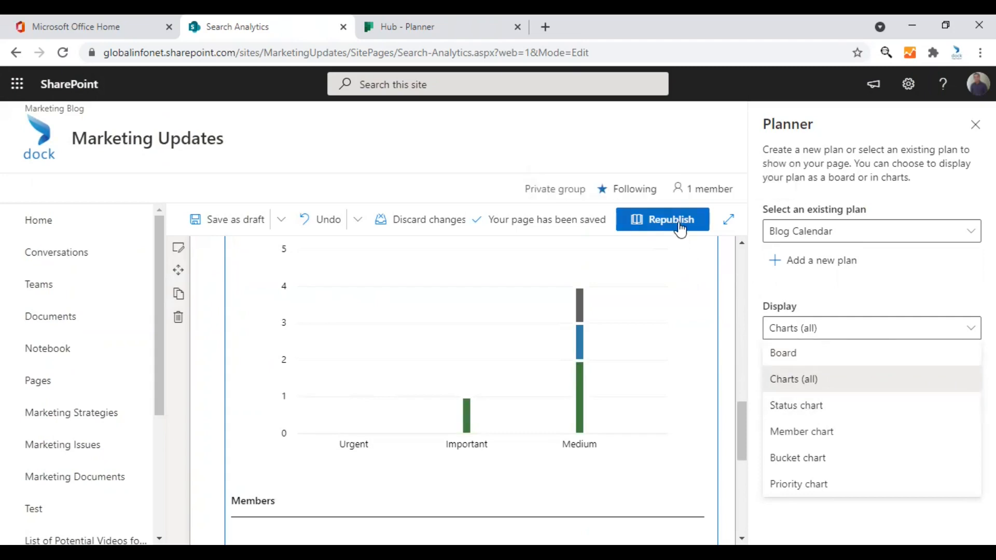
- Republish the page so Blog Project shows Status, Bucket and Priority charts
click(671, 220)
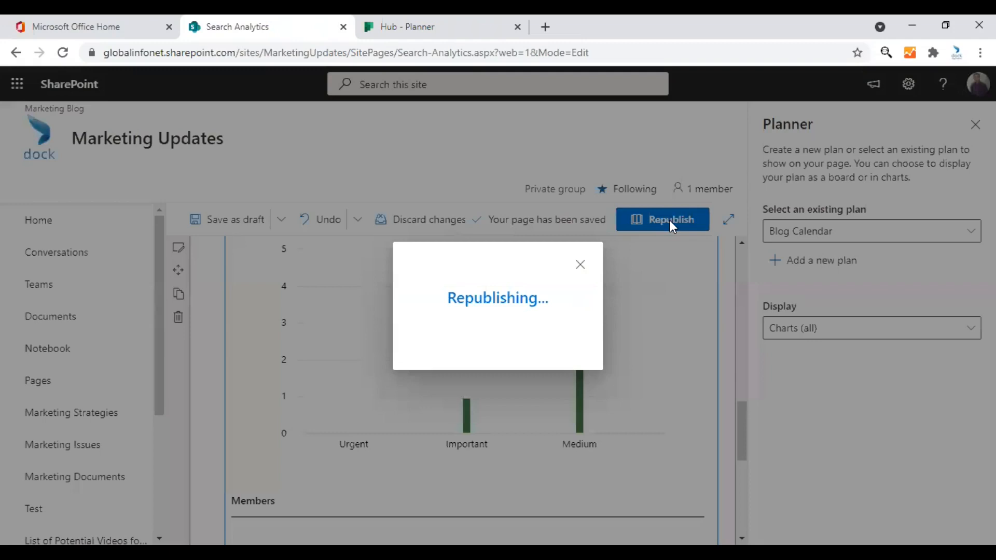
click(670, 219)
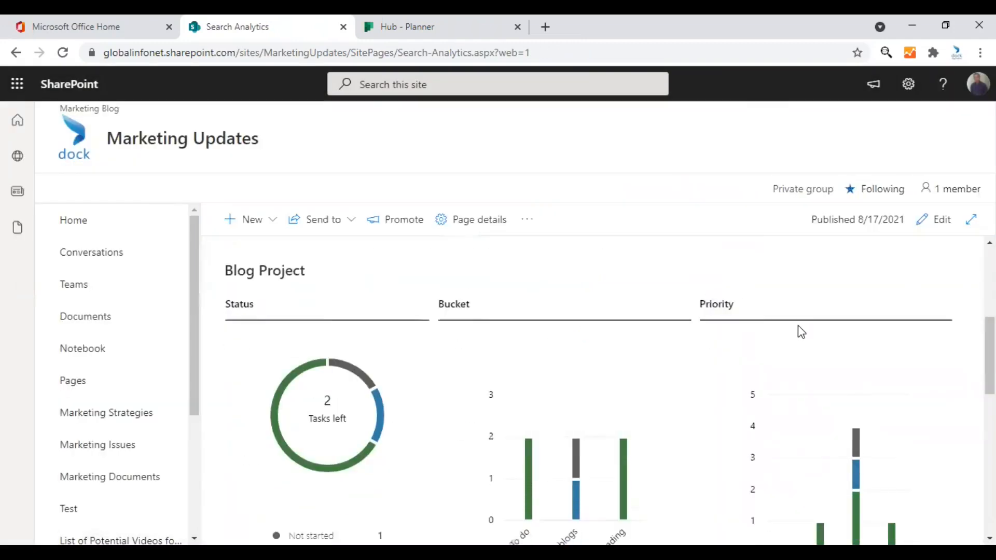
scroll(down, 3)
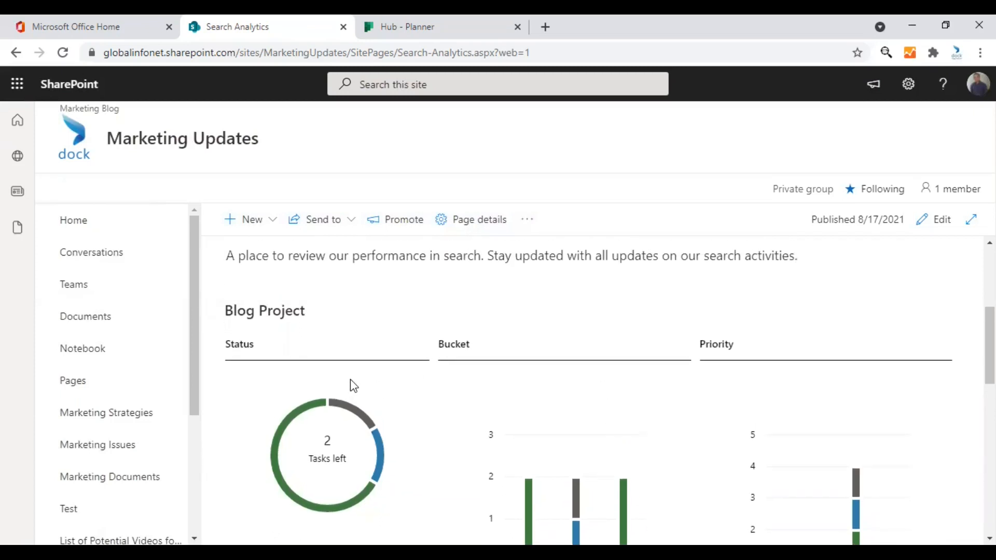
mouse_move(353, 381)
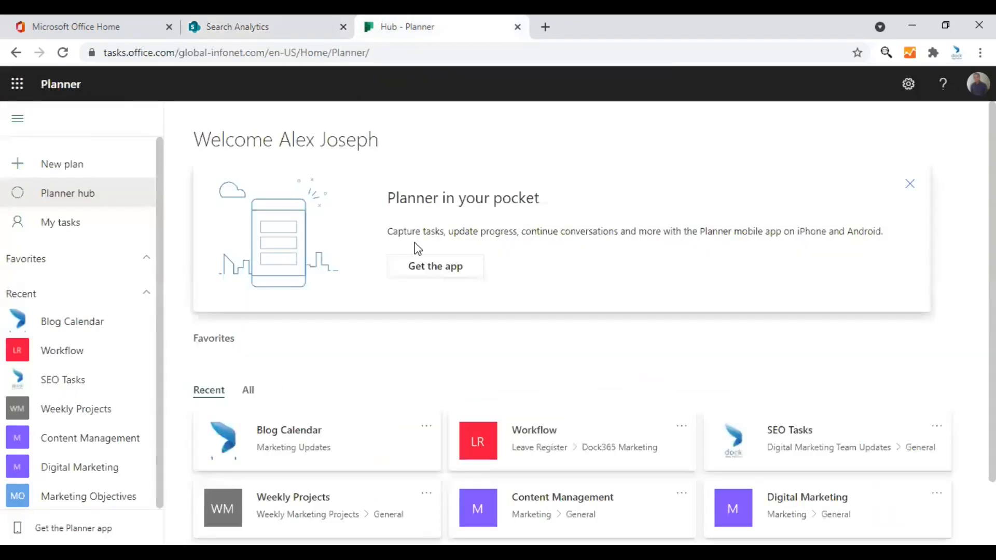
mouse_move(358, 252)
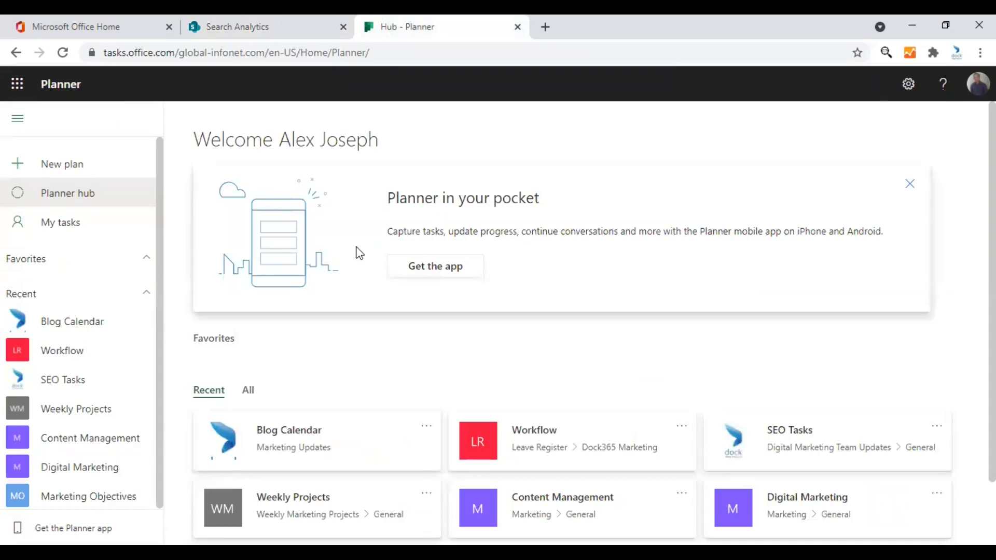
- Scroll the Planner hub to its Recent plans list including Blog Calendar
scroll(down, 3)
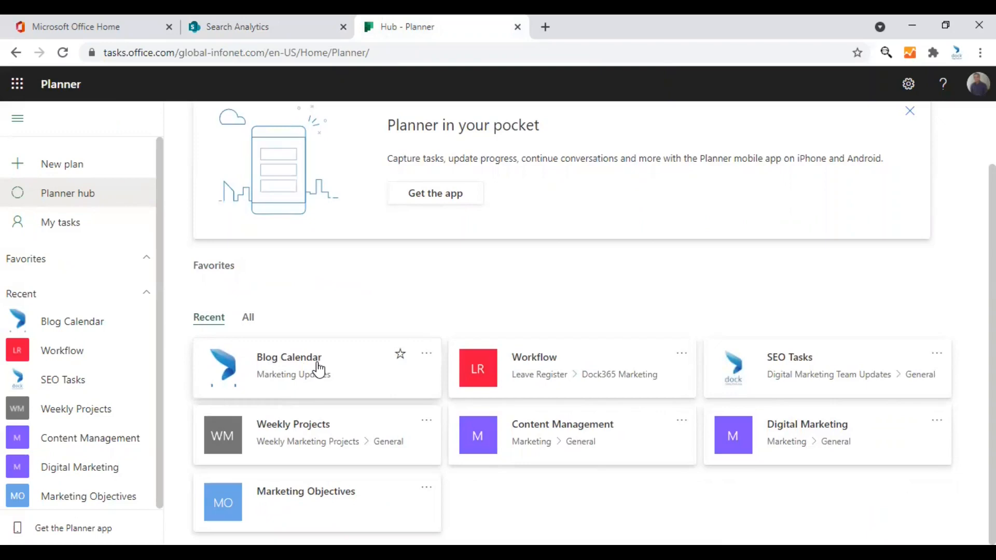
mouse_move(299, 363)
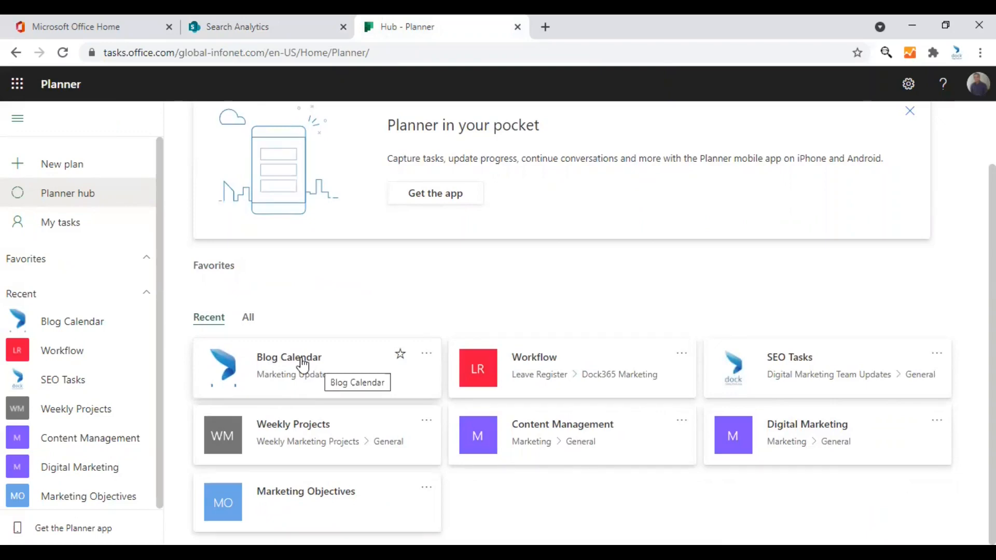
- Check Blog Calendar's charts and board in Planner, then return to the Search Analytics page
click(289, 357)
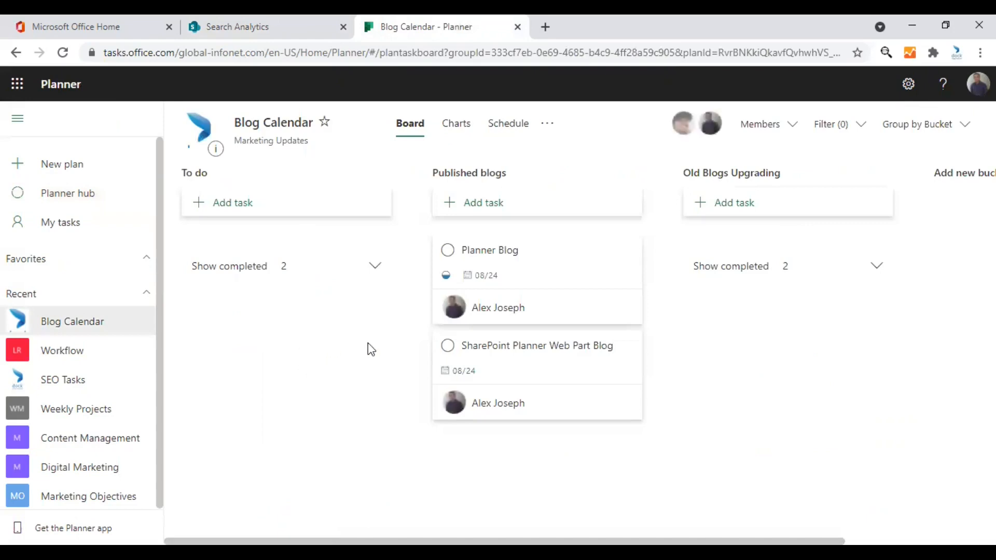
mouse_move(471, 168)
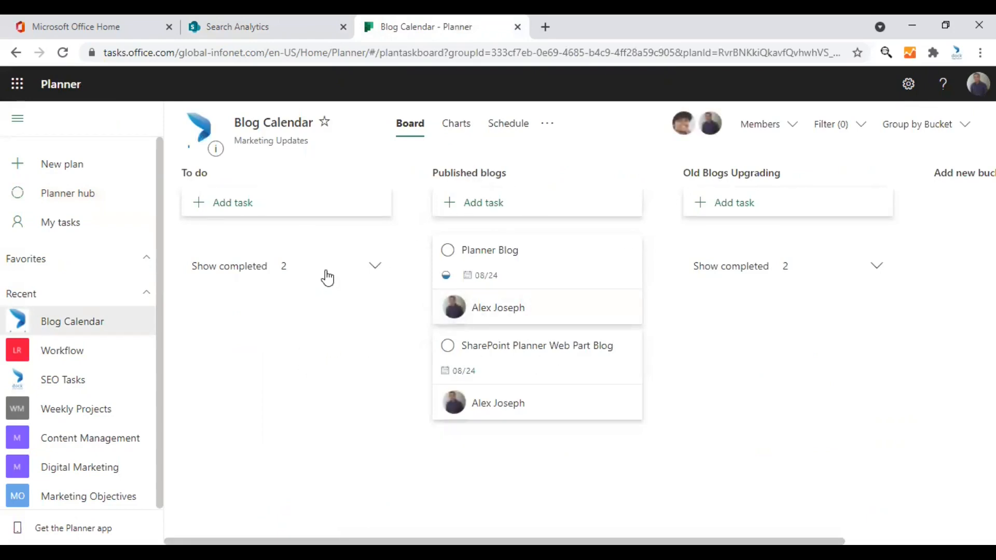
mouse_move(429, 160)
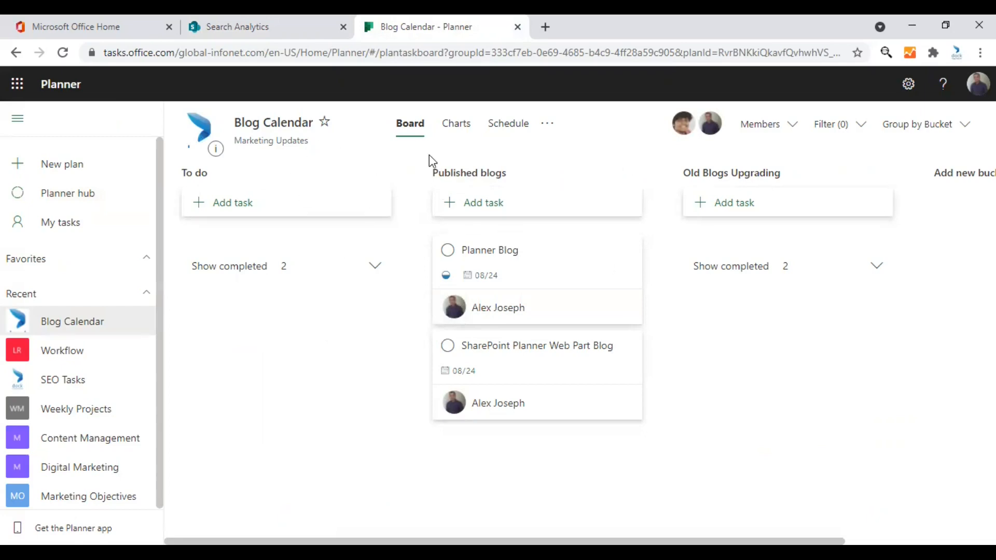
click(455, 123)
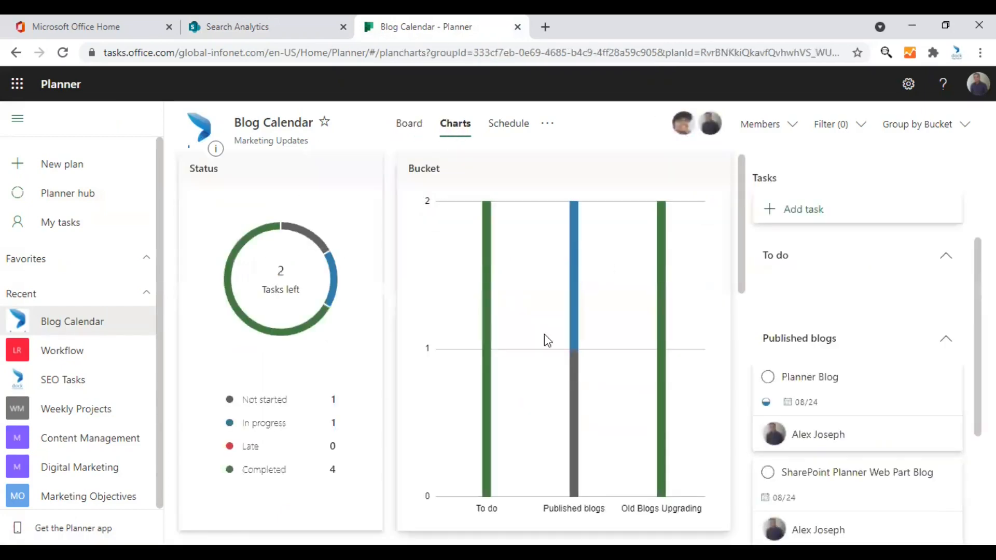
scroll(down, 3)
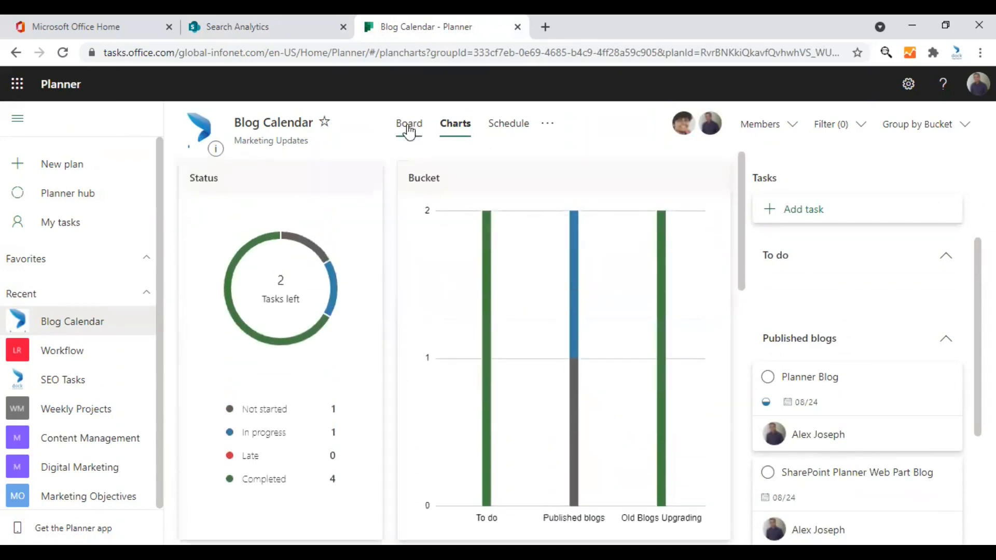
click(409, 124)
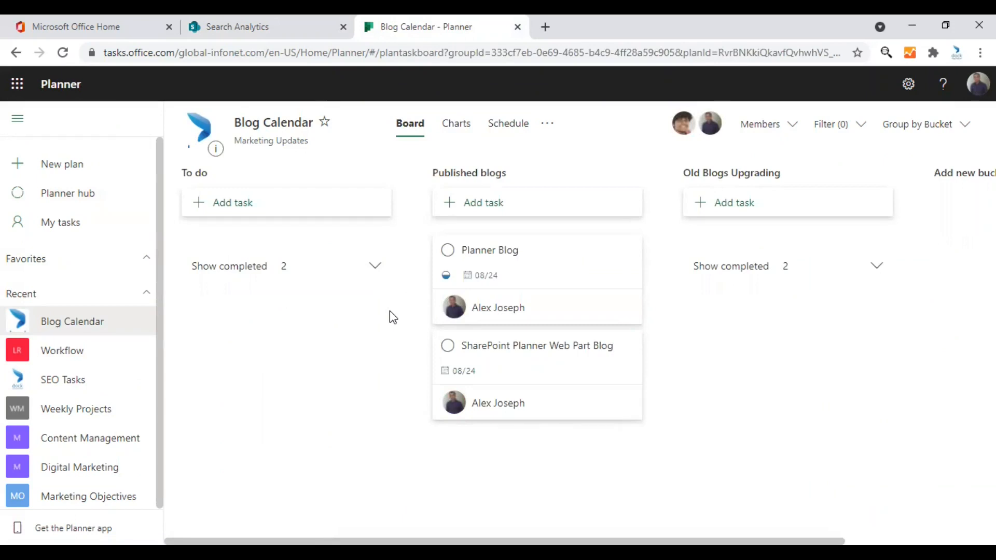
mouse_move(312, 106)
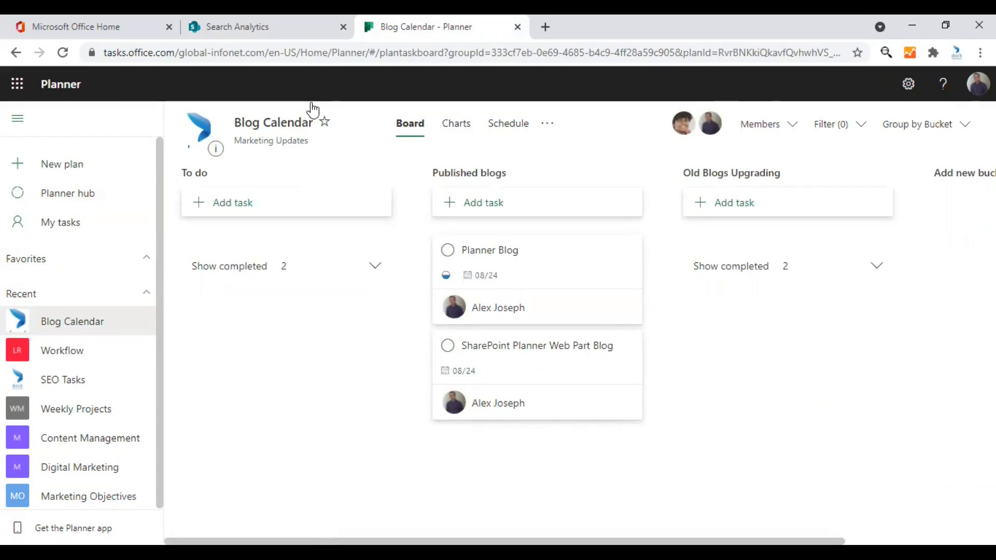
click(237, 27)
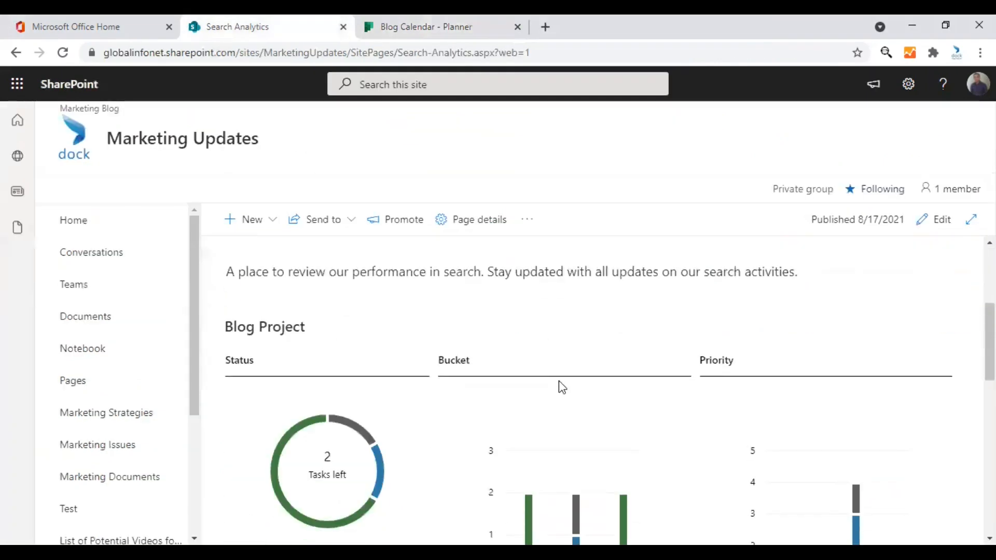